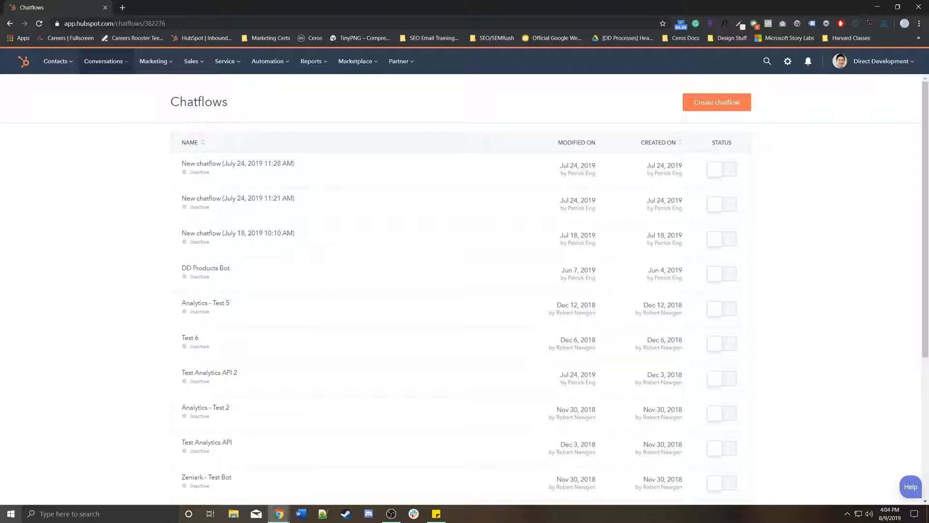
# Step: Start a new chatflow and preview the Welcome visitors, Qualify leads, Book meetings and Support bot templates
pyautogui.click(103, 60)
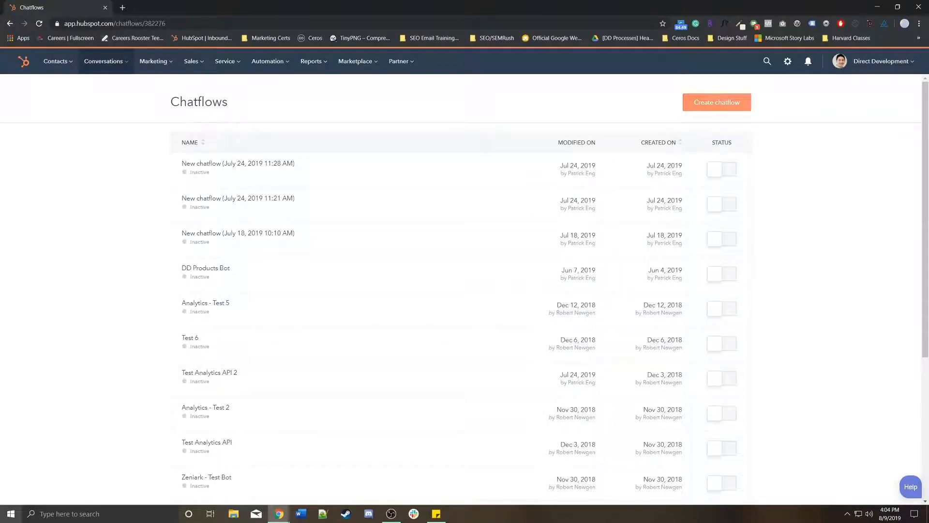
pyautogui.click(716, 101)
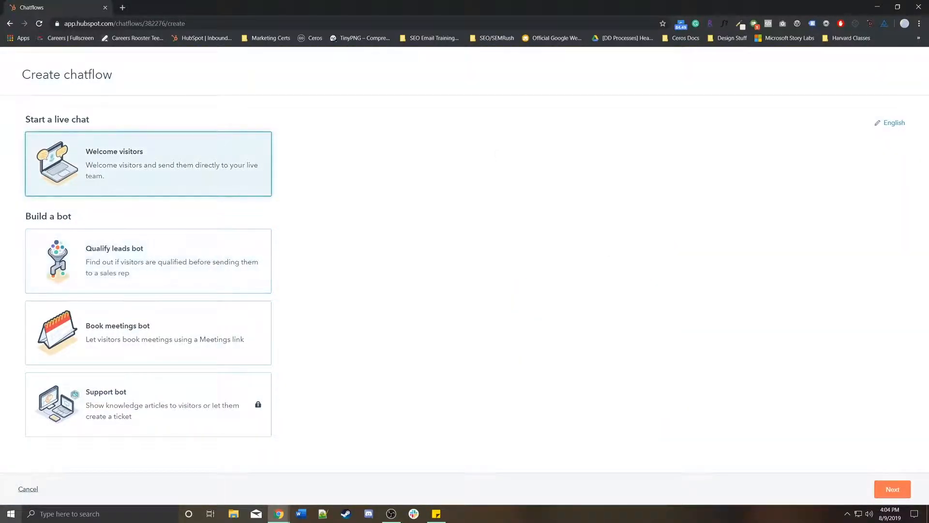
pyautogui.click(148, 163)
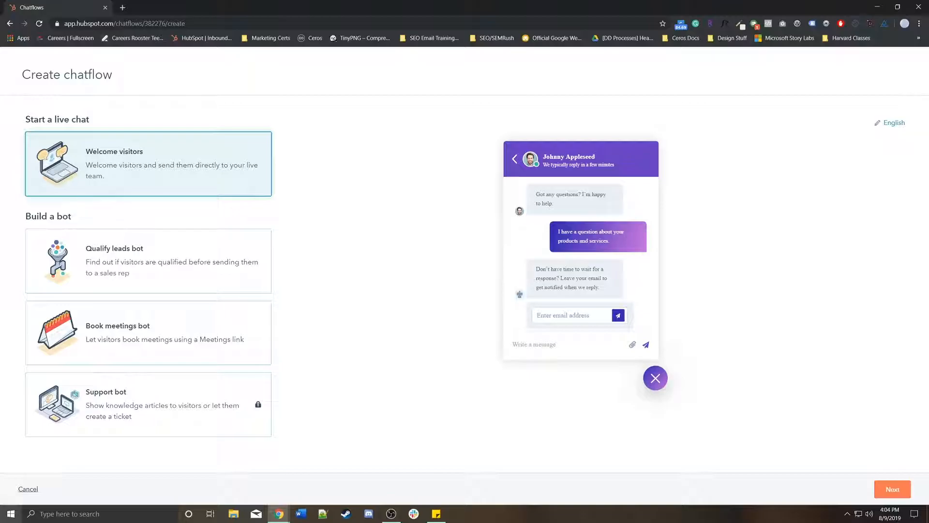
pyautogui.click(147, 260)
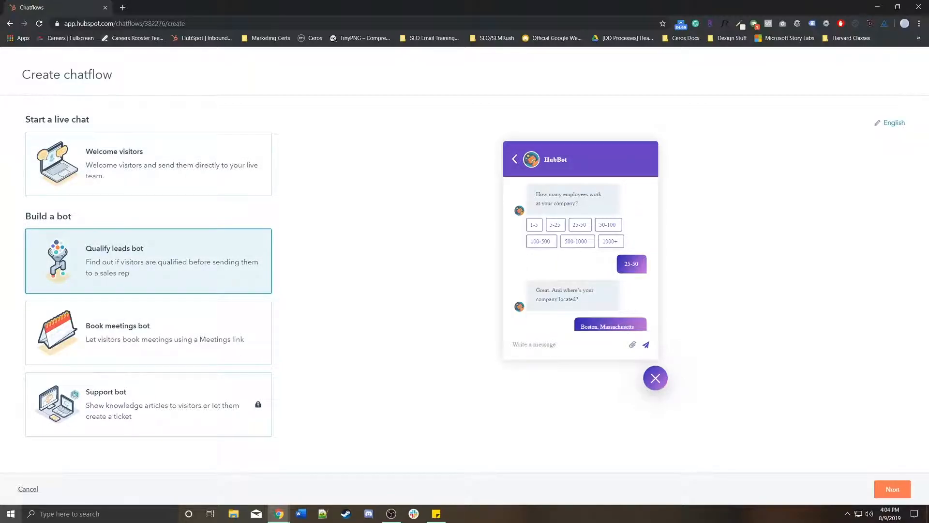
pyautogui.click(148, 332)
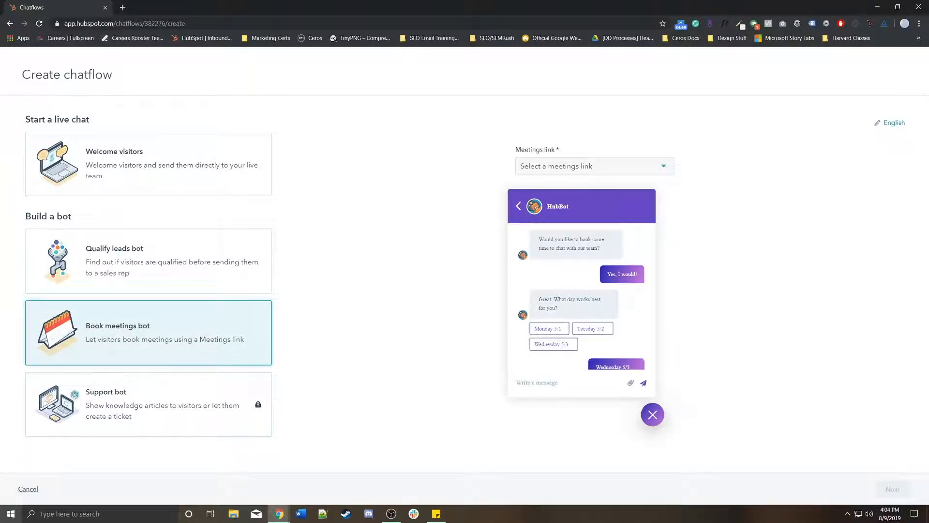
pyautogui.click(148, 403)
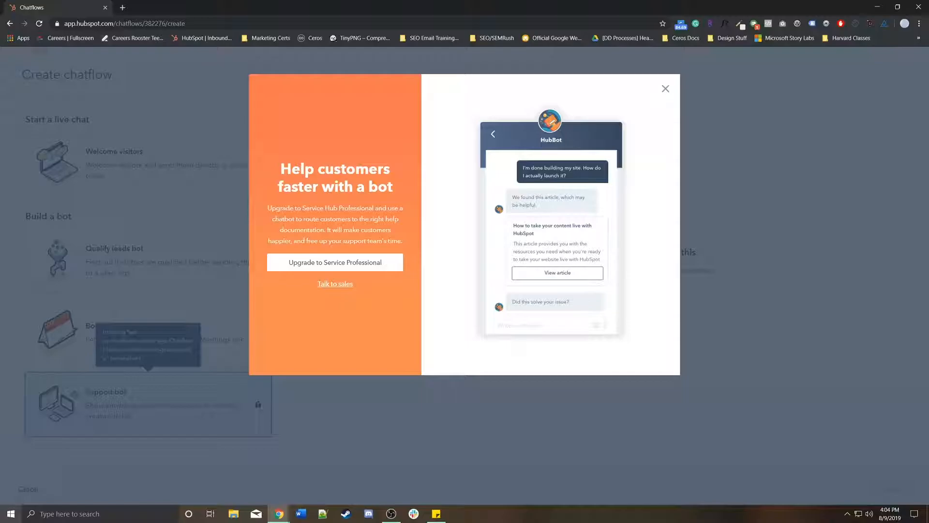
# Step: Dismiss the upgrade offer, choose the Qualify leads bot template and continue to its builder
pyautogui.click(664, 88)
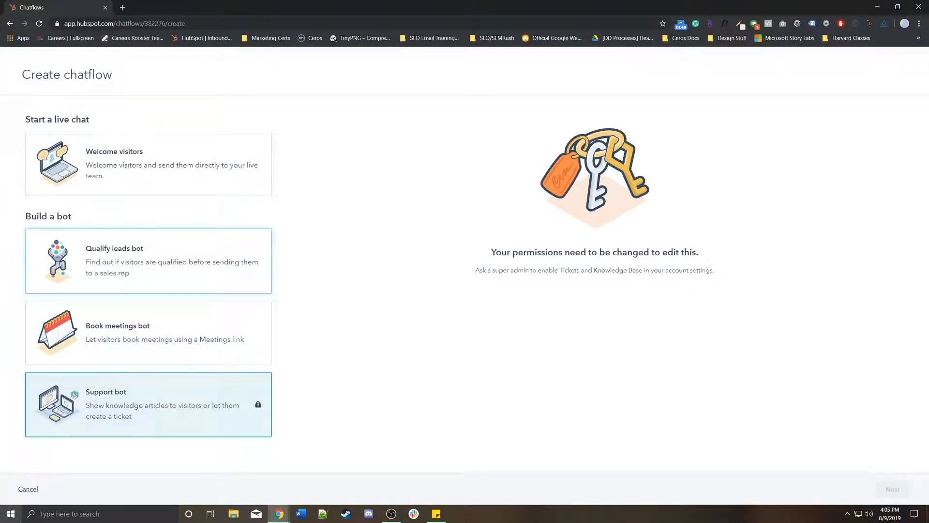
pyautogui.click(148, 260)
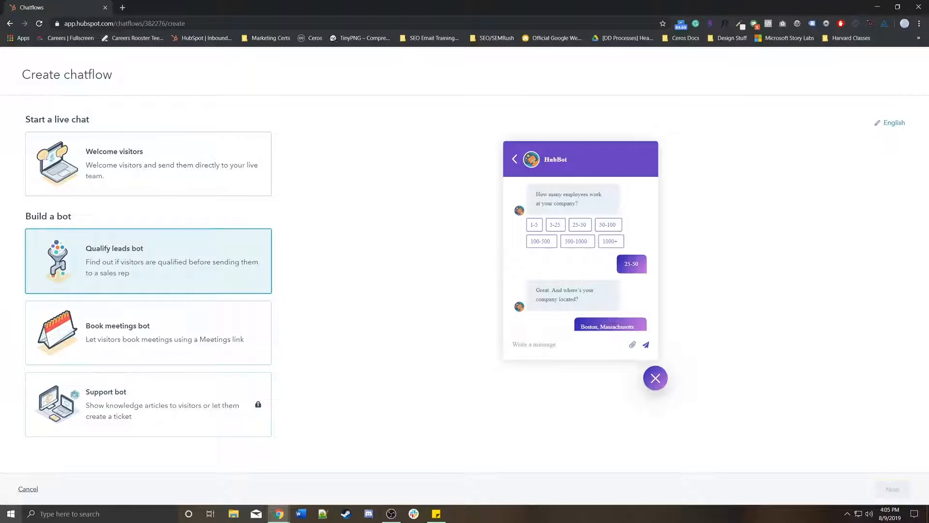
pyautogui.click(891, 489)
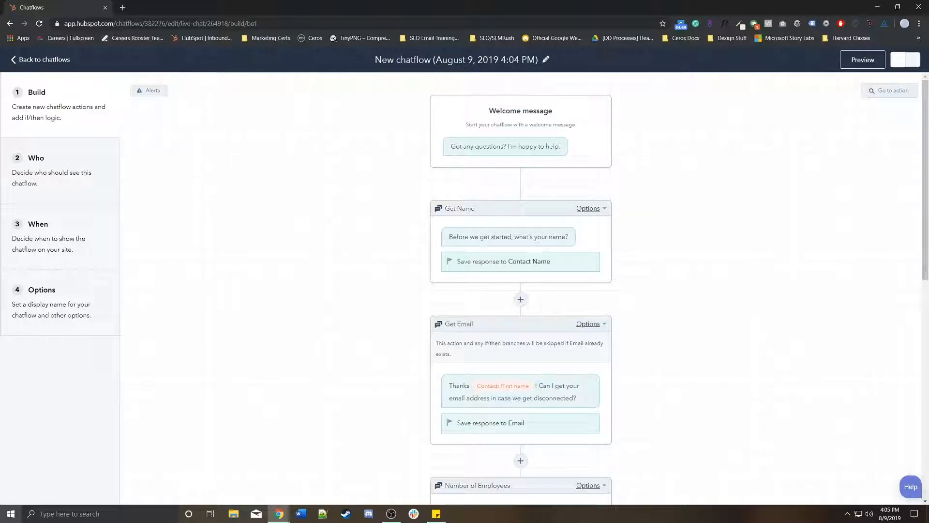
# Step: Scroll through the template's actions, trimming the flow to name, job title and team-member handoff
pyautogui.click(508, 236)
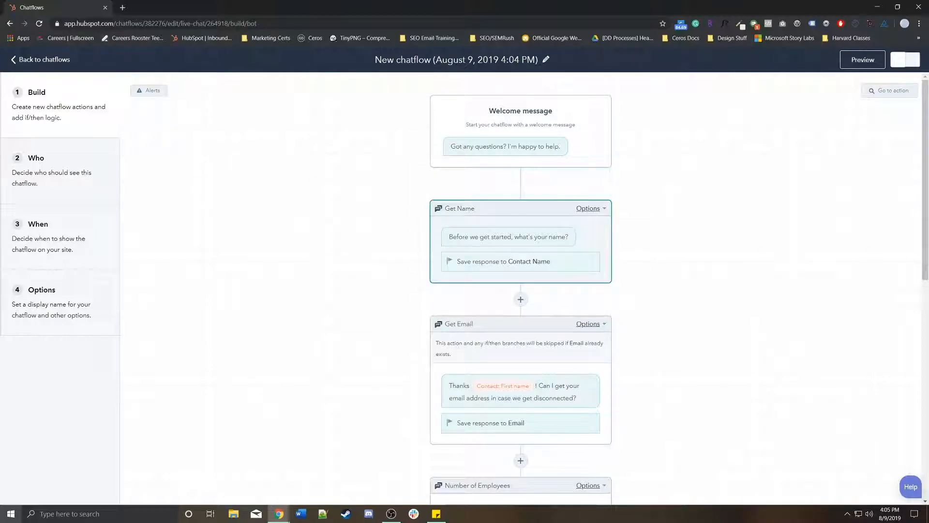
pyautogui.scroll(-3)
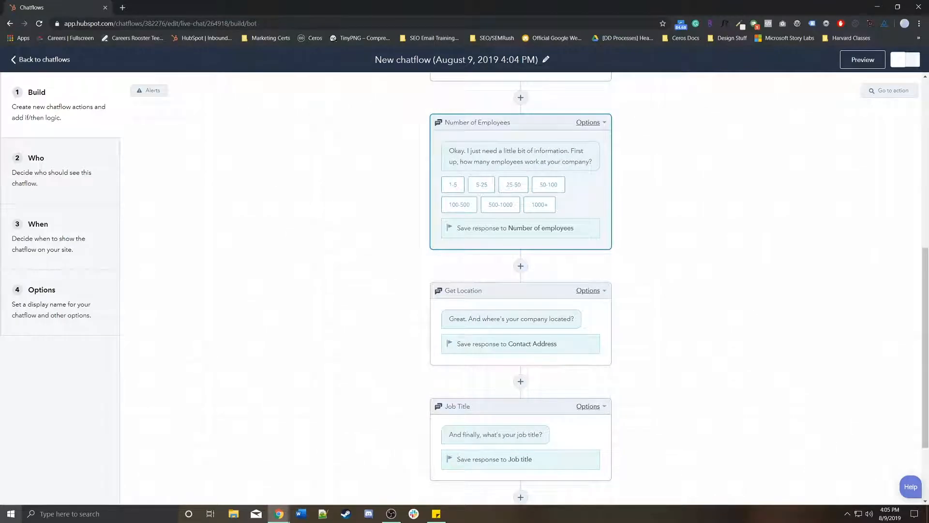
pyautogui.scroll(3)
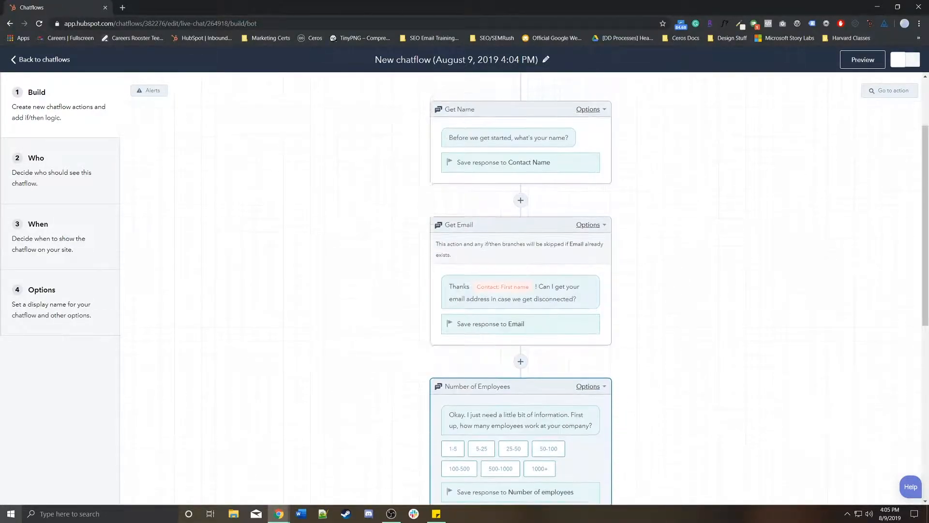
pyautogui.scroll(3)
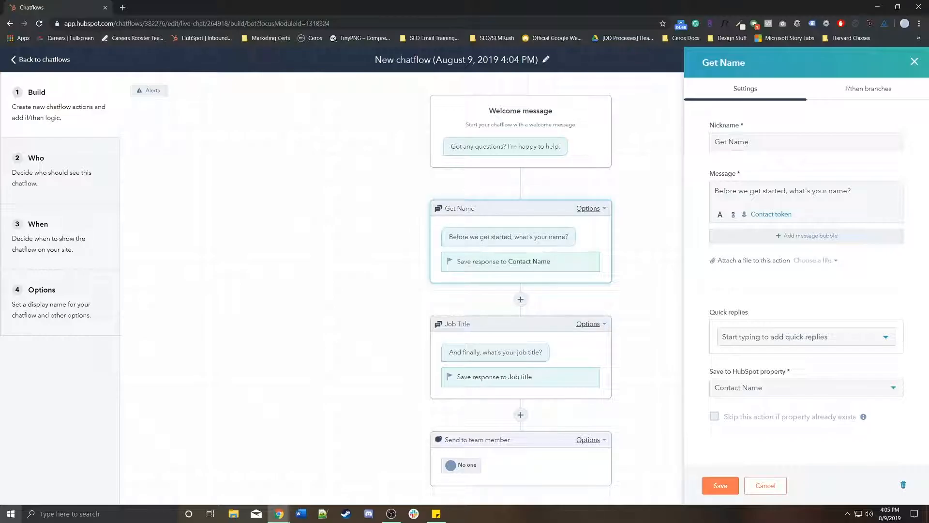
# Step: Review Get Name's nickname and message, close its settings, then delete the Job Title action
pyautogui.click(805, 142)
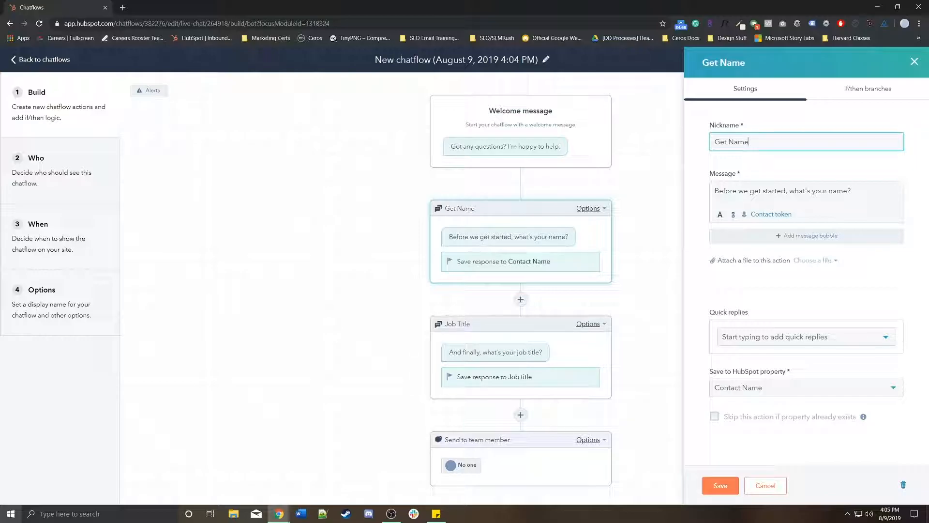
pyautogui.click(801, 201)
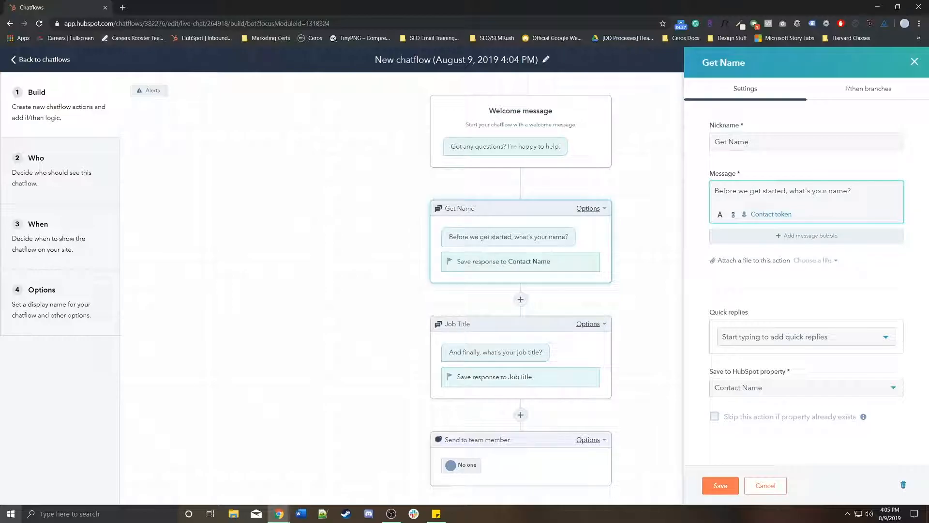
pyautogui.click(805, 387)
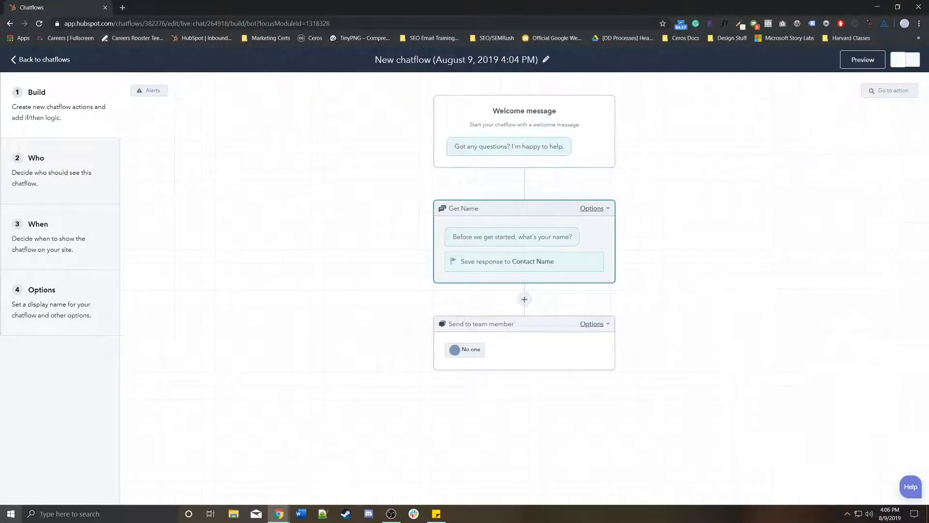
pyautogui.click(523, 242)
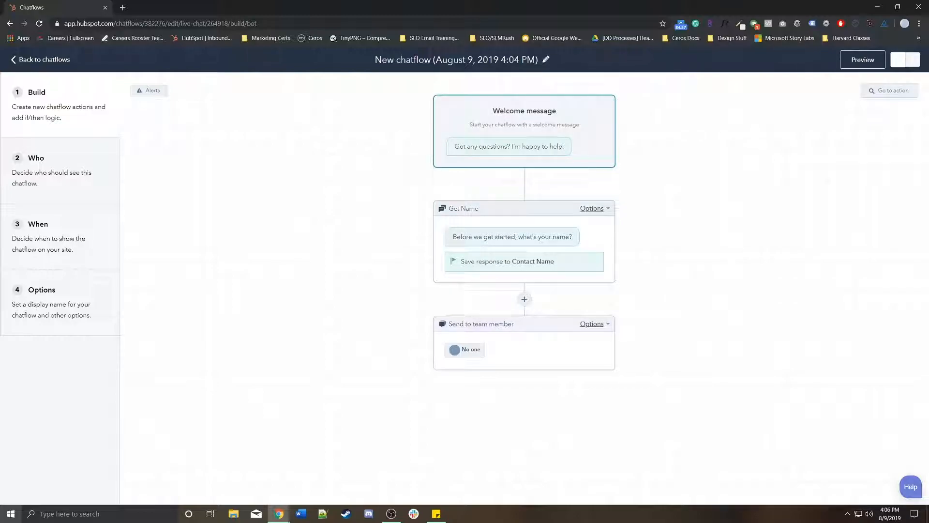
# Step: Rewrite the welcome message as 'Welcome to the website. Can I help you find anything?'
pyautogui.click(523, 130)
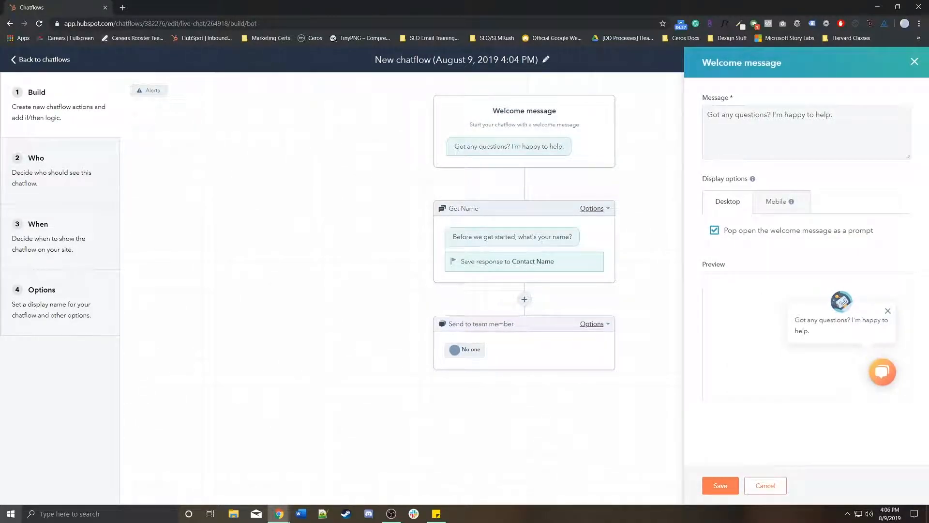
pyautogui.tripleClick(769, 114)
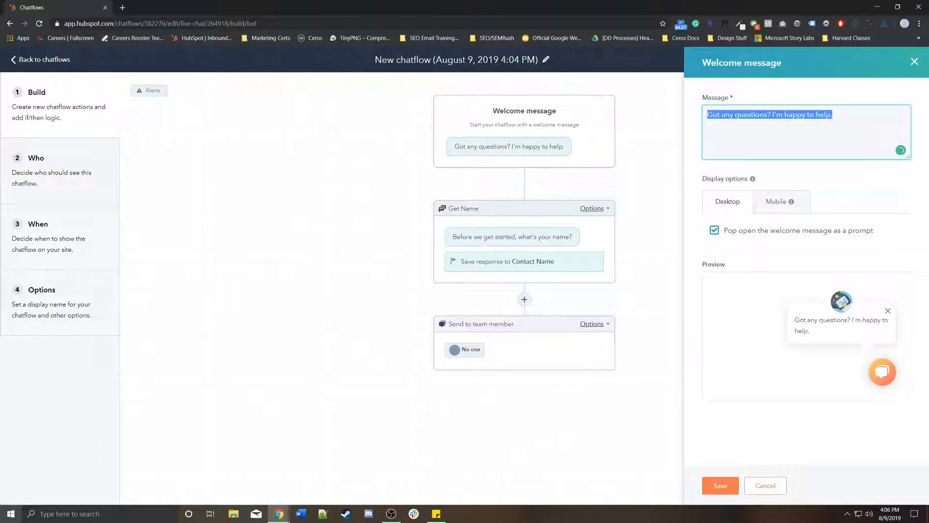
pyautogui.write('Welcome to the')
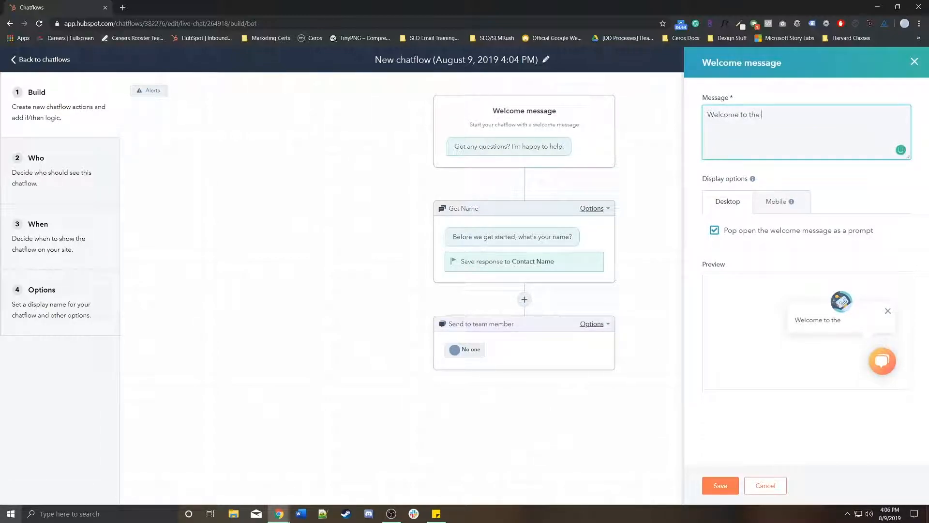
pyautogui.write('website. c')
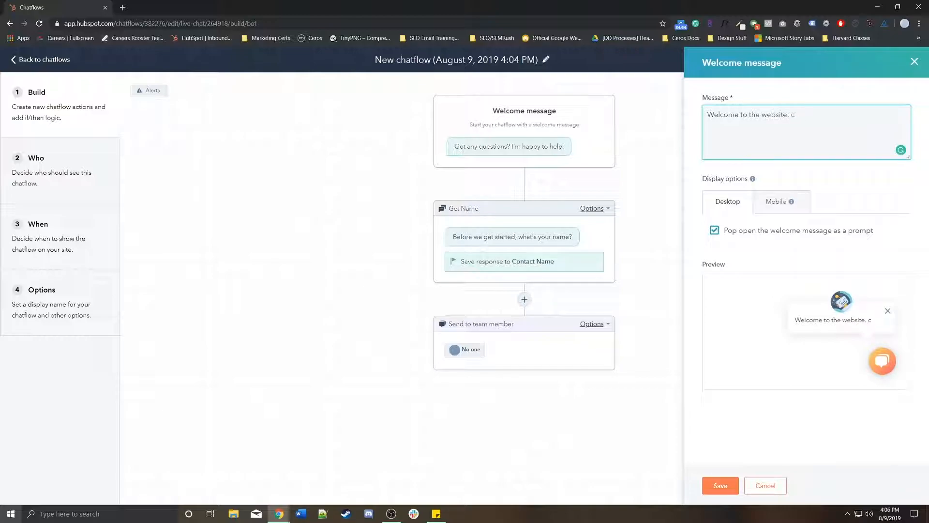
pyautogui.write('an I help you')
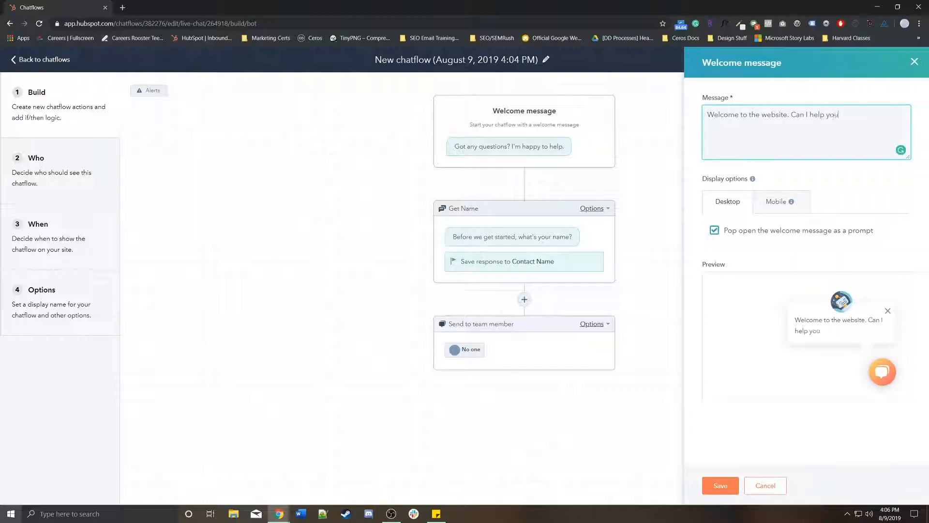
pyautogui.write('find anything?')
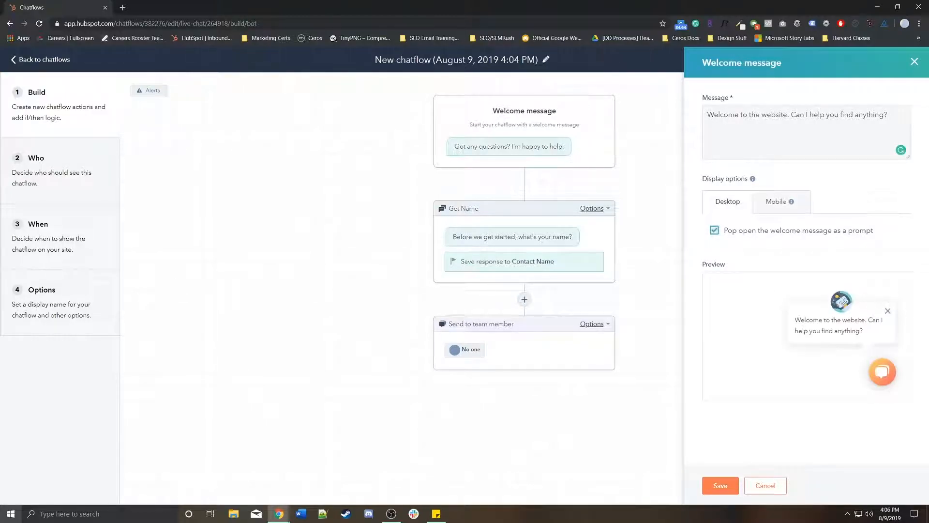
# Step: Turn off the welcome message pop-open on desktop and toggle the mobile prompt setting
pyautogui.click(714, 230)
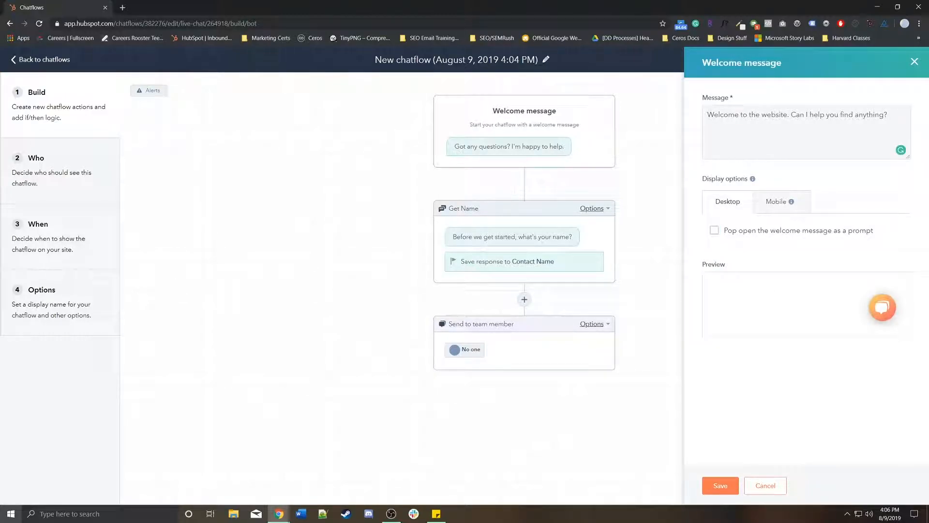
pyautogui.click(775, 202)
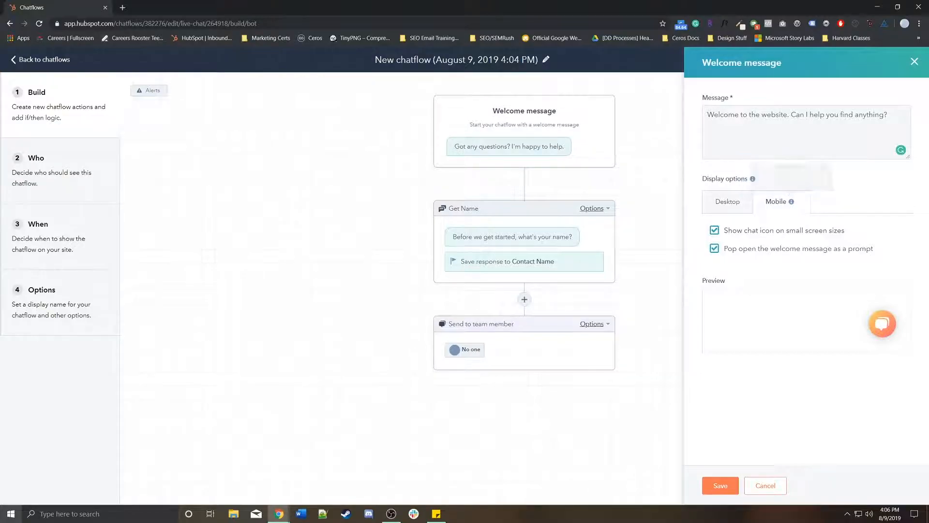
pyautogui.click(714, 249)
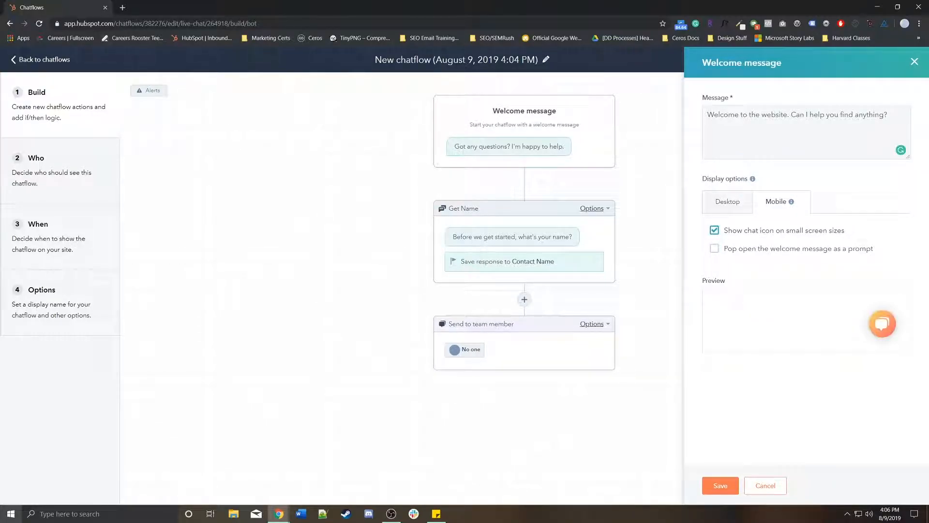
pyautogui.click(715, 249)
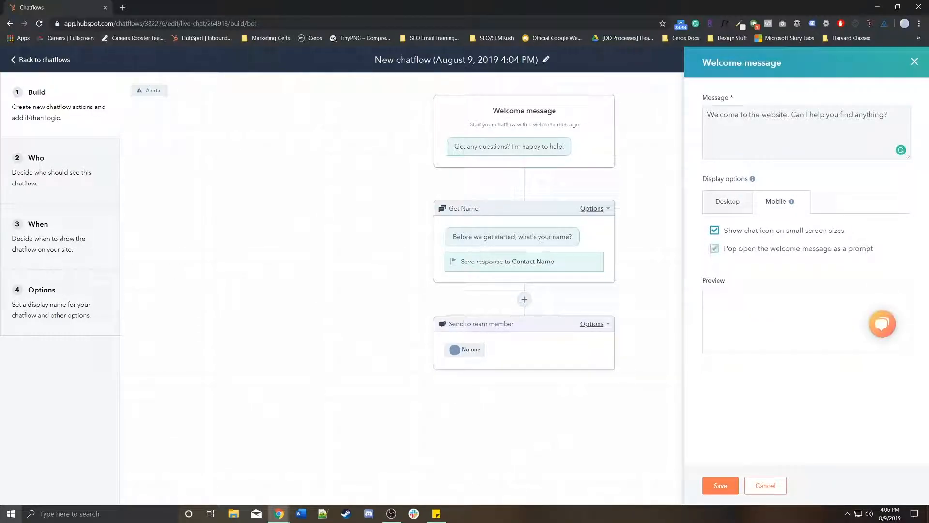
pyautogui.click(714, 249)
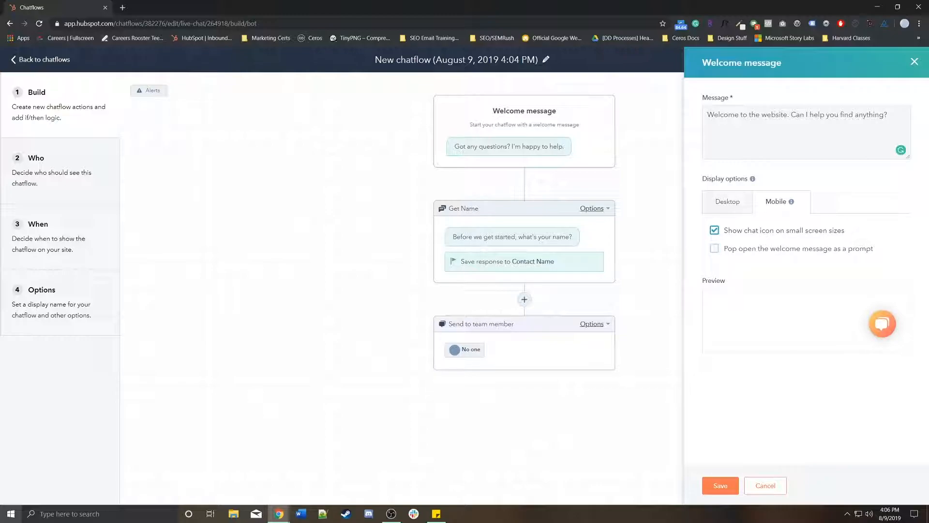
pyautogui.click(714, 249)
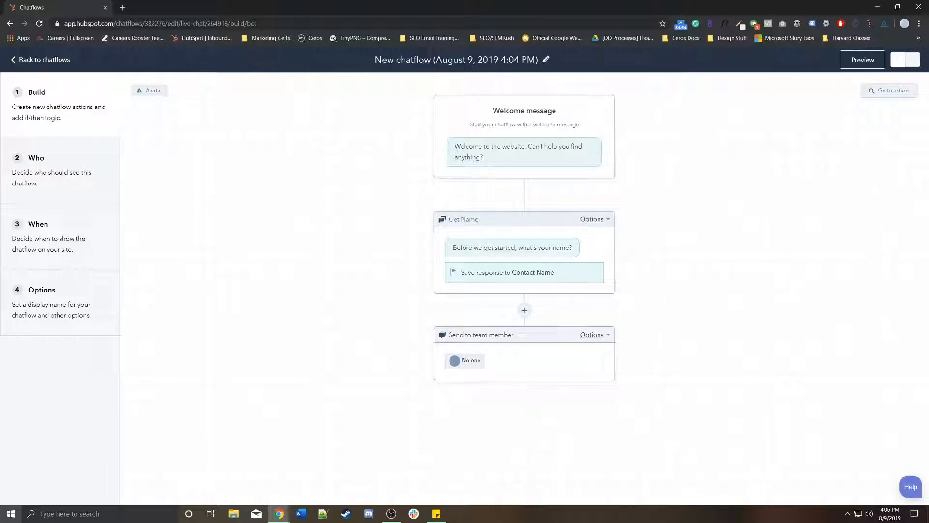
# Step: Add an Email question after Get Name asking 'What is your email?' and save it
pyautogui.click(523, 309)
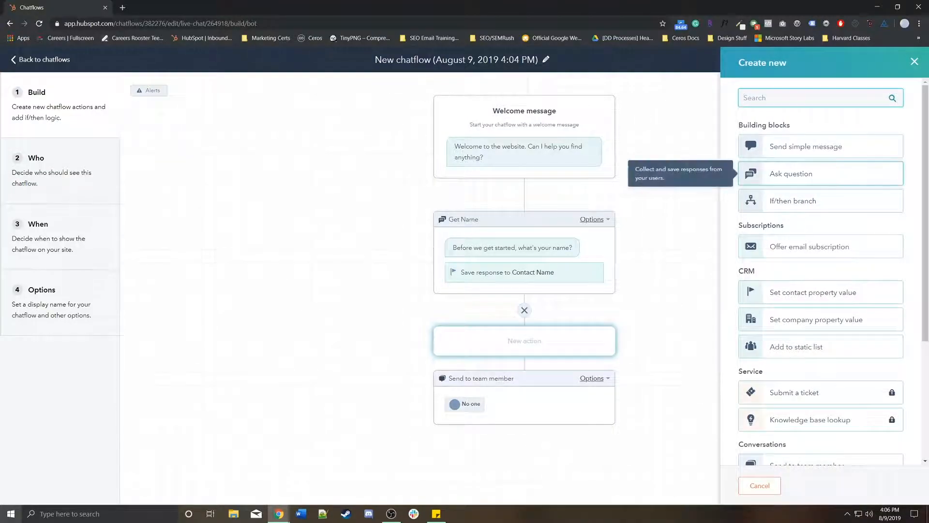
pyautogui.moveTo(820, 200)
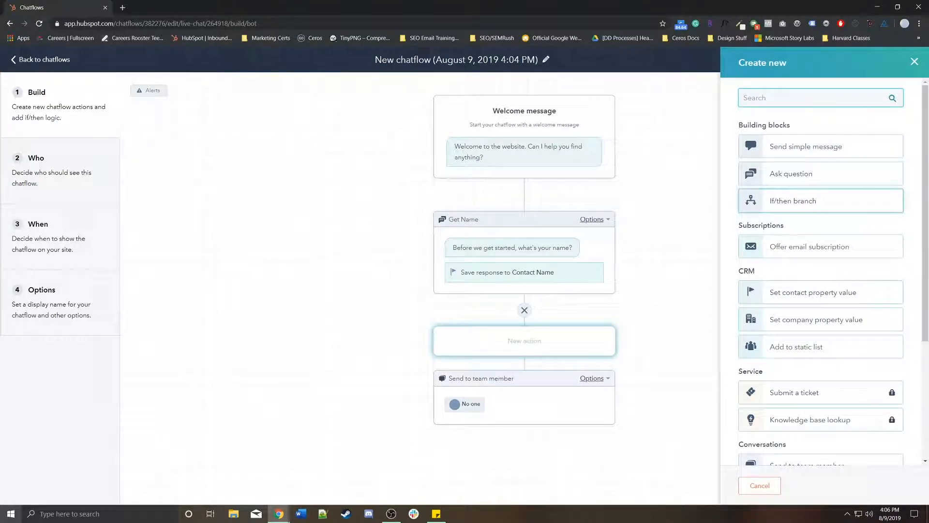
pyautogui.click(791, 174)
pyautogui.write('Get email')
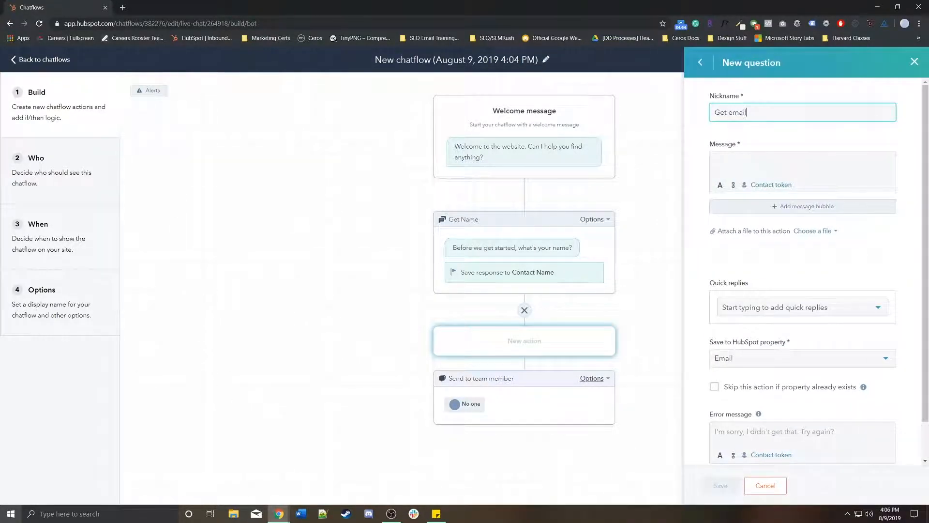
pyautogui.click(801, 173)
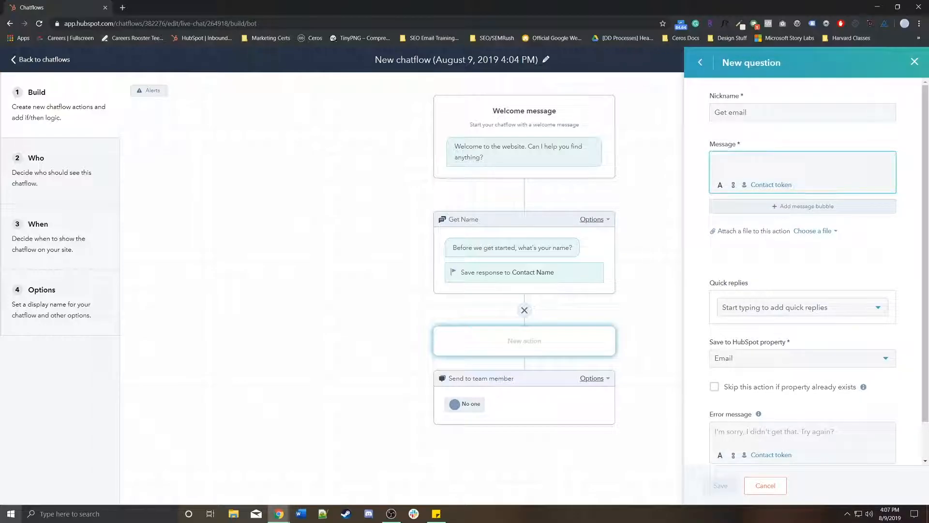
pyautogui.write('What')
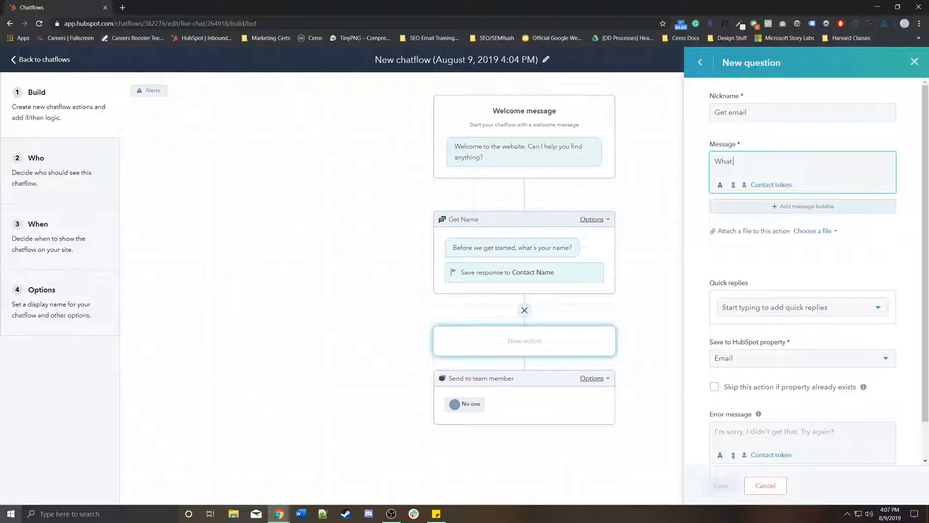
pyautogui.write('is your email?')
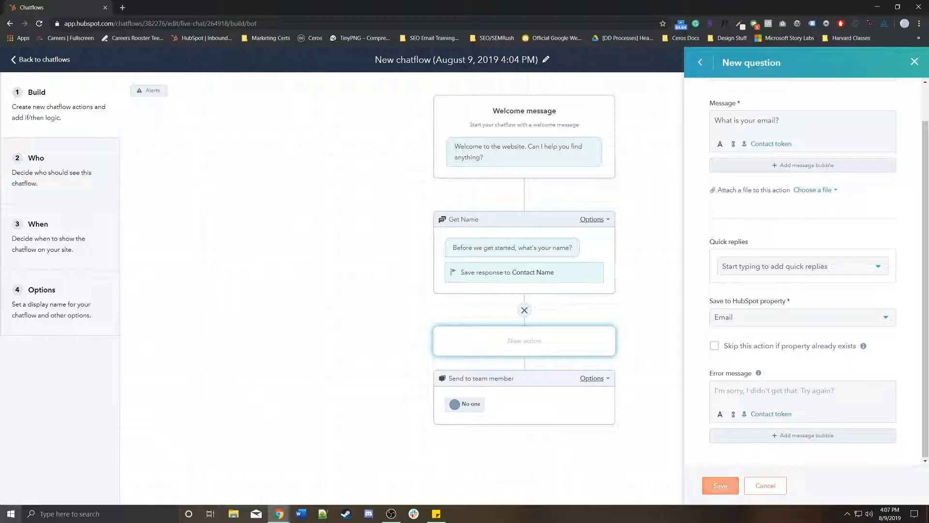
pyautogui.click(719, 485)
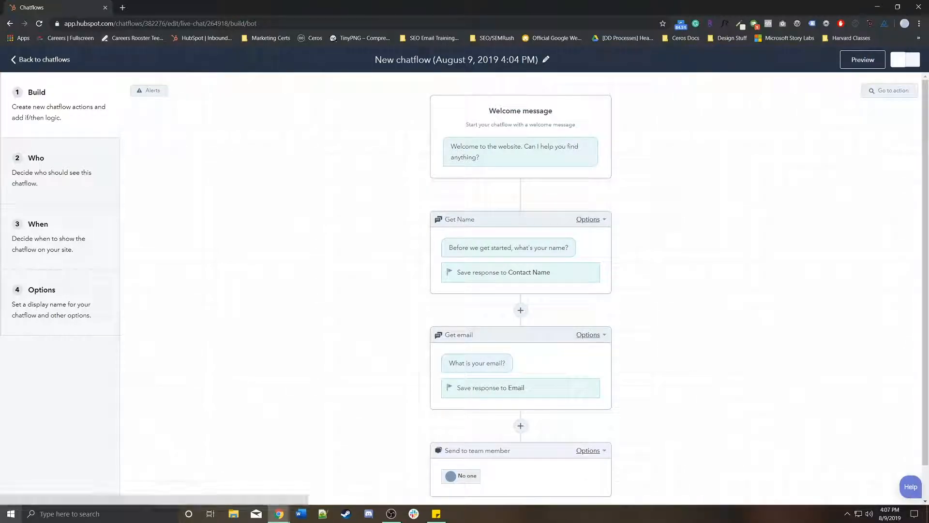
pyautogui.scroll(-3)
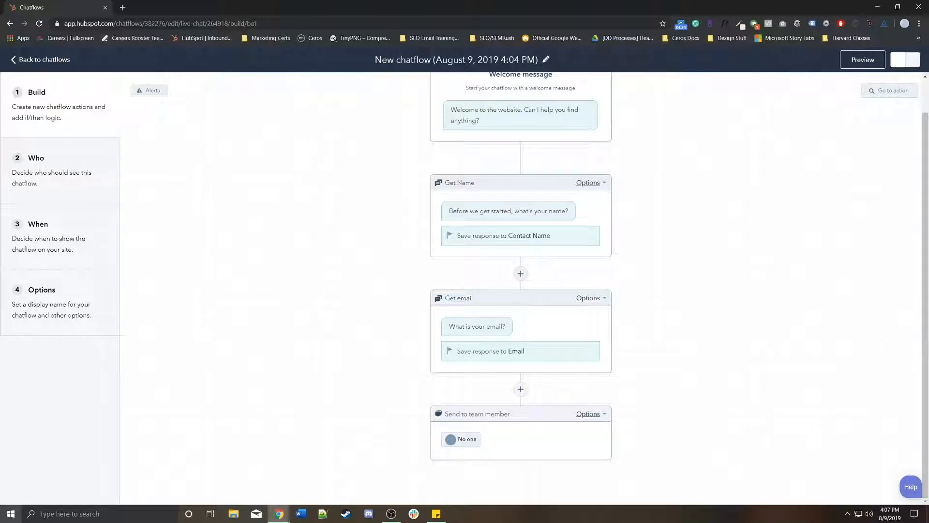
# Step: Add a custom question named Employee Count asking 'How many employees does your company have?'
pyautogui.click(520, 389)
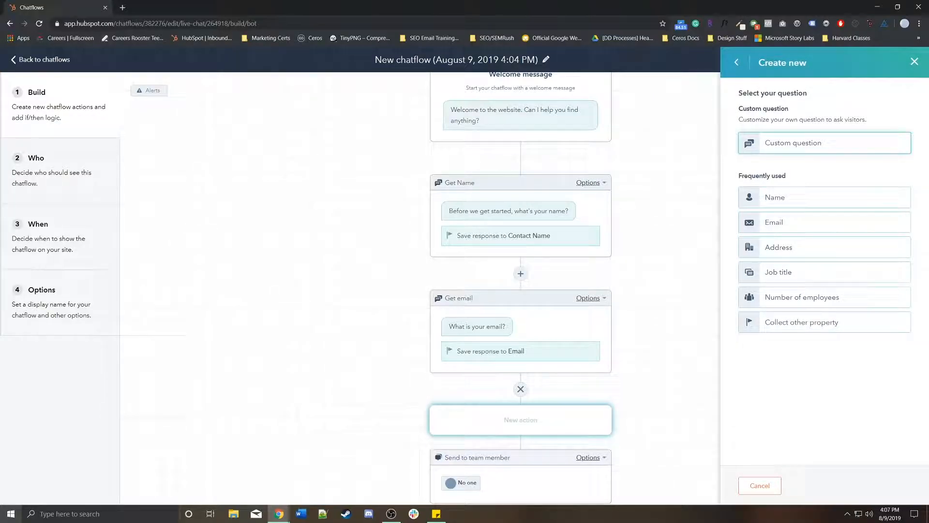
pyautogui.click(822, 142)
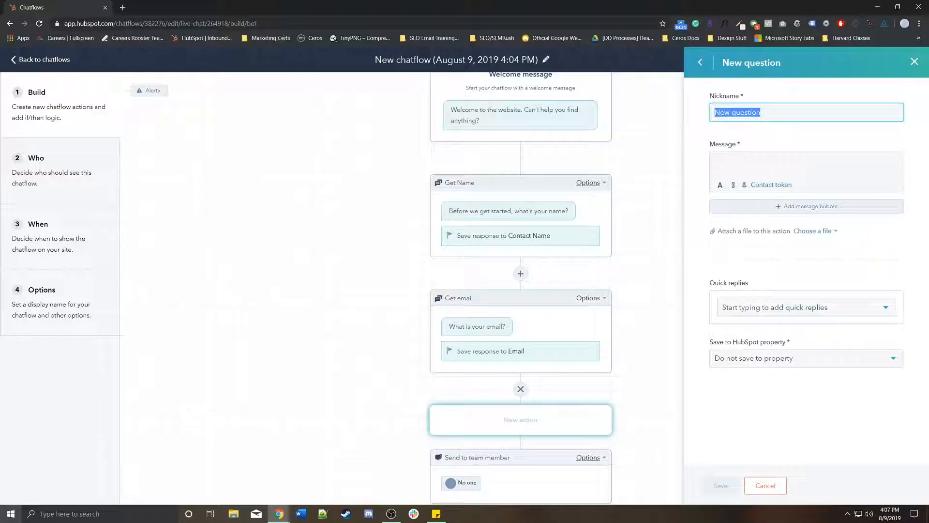
pyautogui.write('Emplo')
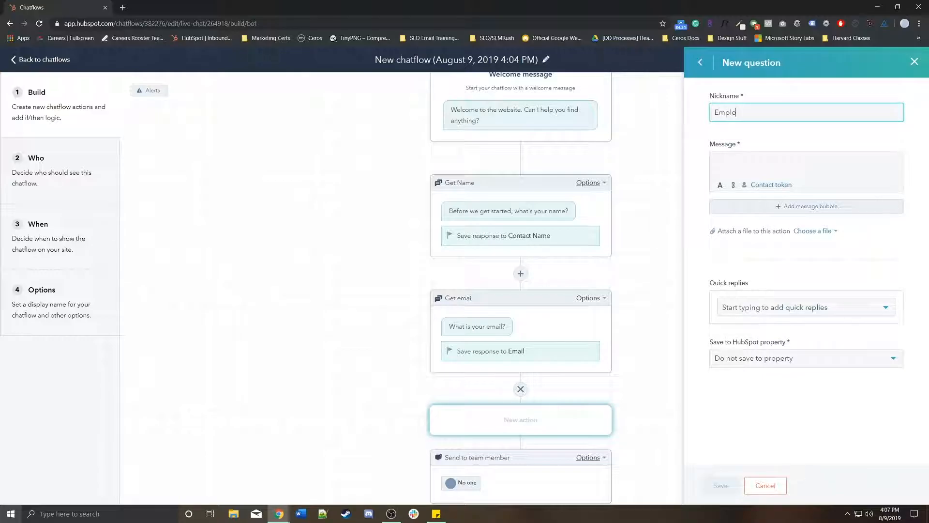
pyautogui.write('yee Cou')
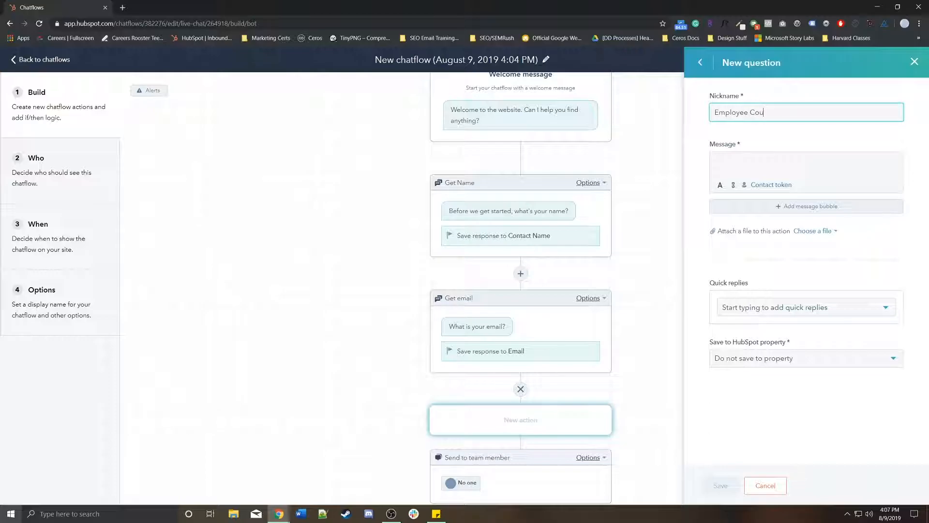
pyautogui.click(806, 166)
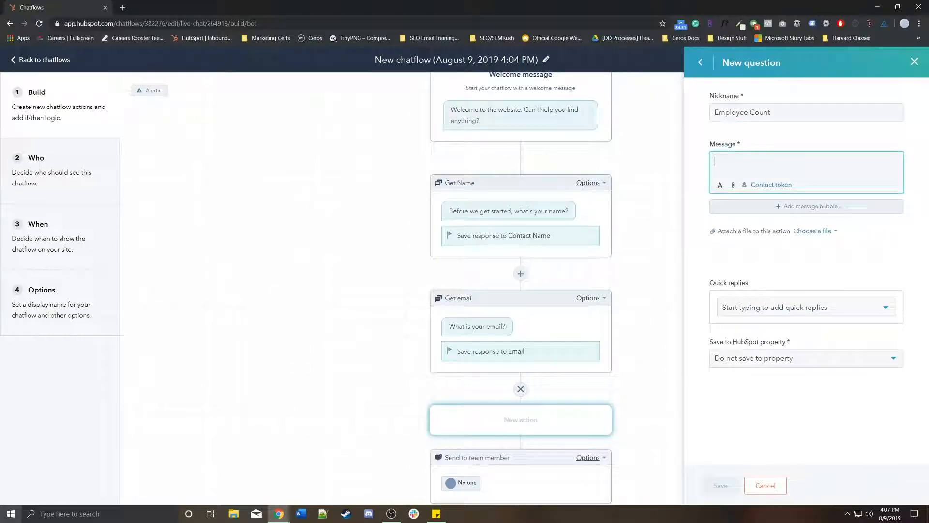
pyautogui.write('How many')
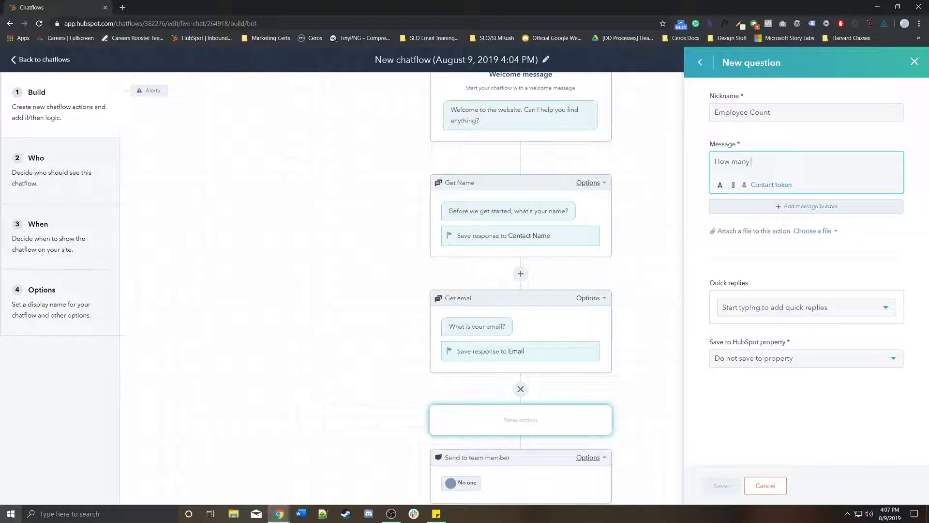
pyautogui.write('employees')
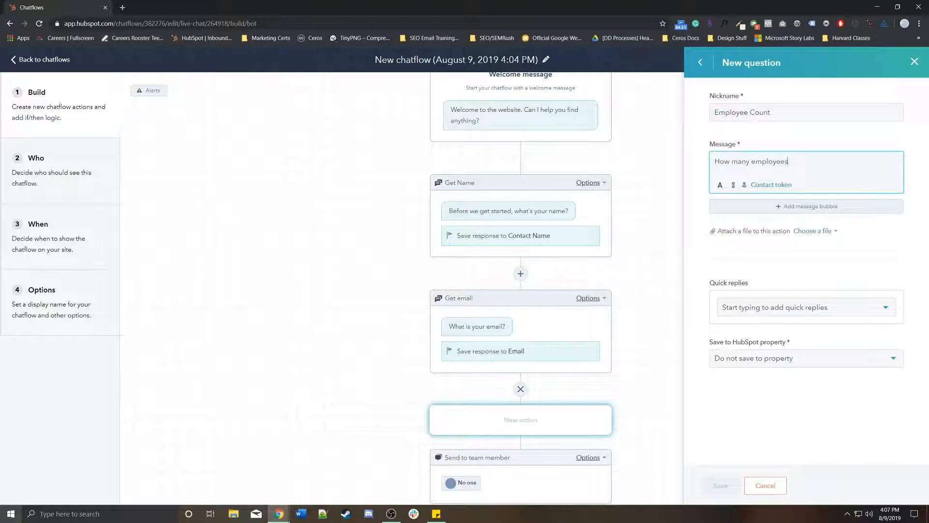
pyautogui.write('does your company')
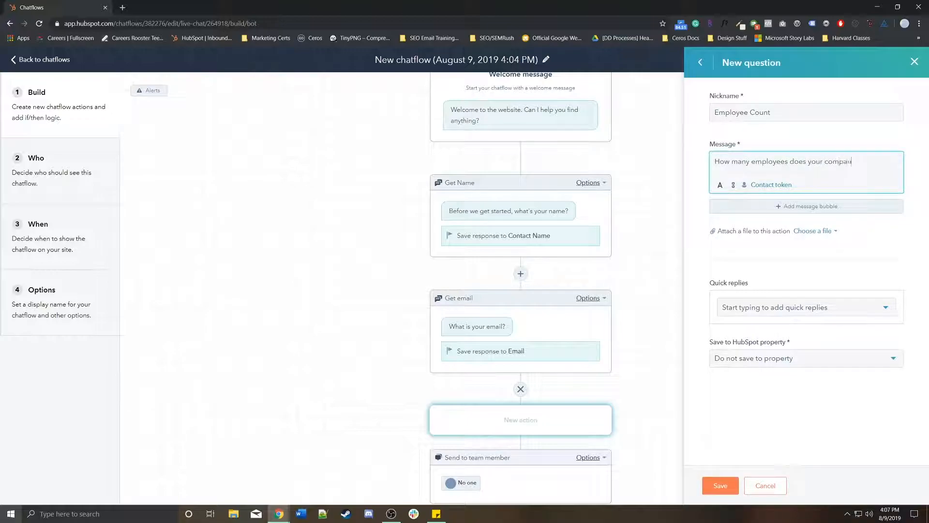
pyautogui.write('y have?')
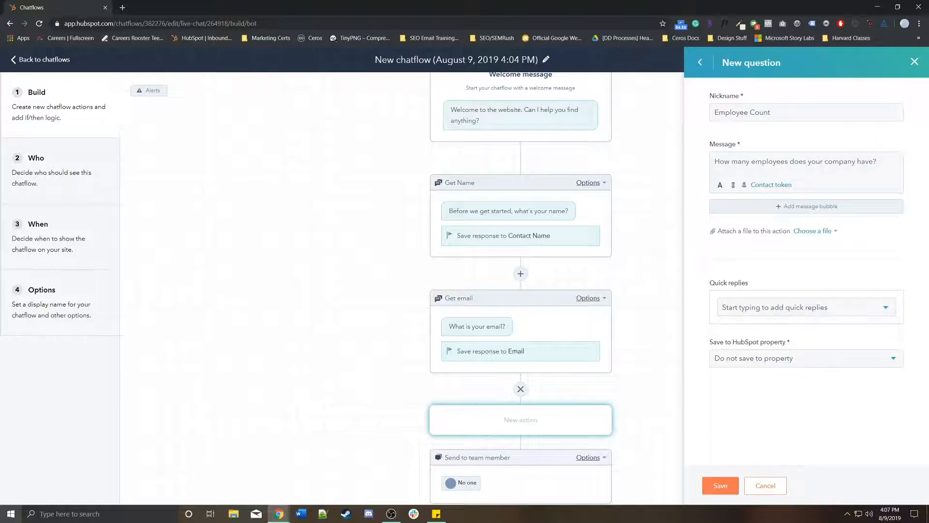
# Step: Give it quick replies 0-10, 11-20 and 21-100 and save the question
pyautogui.click(803, 307)
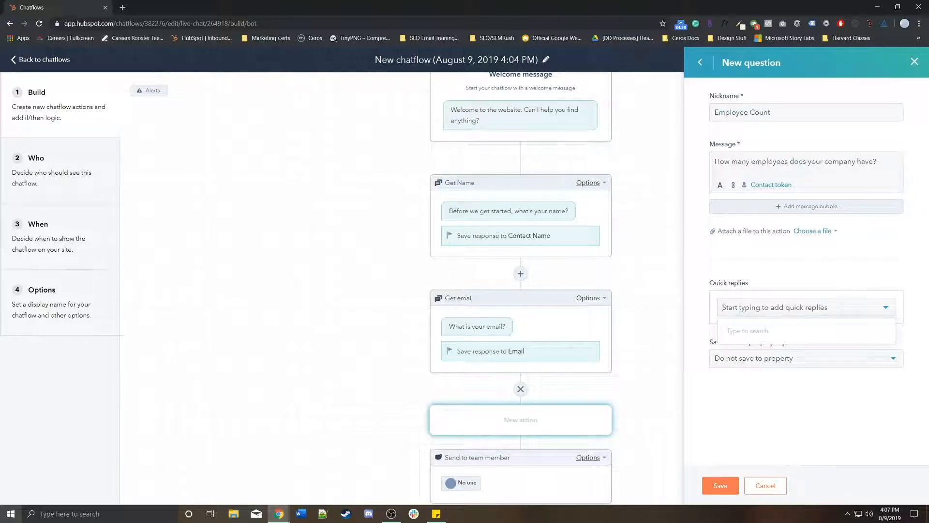
pyautogui.write('0-10')
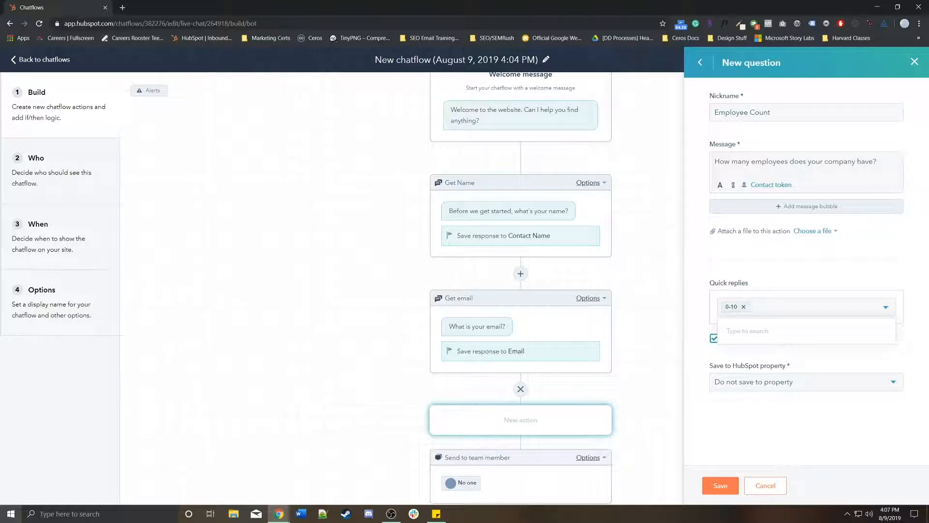
pyautogui.write('11-20')
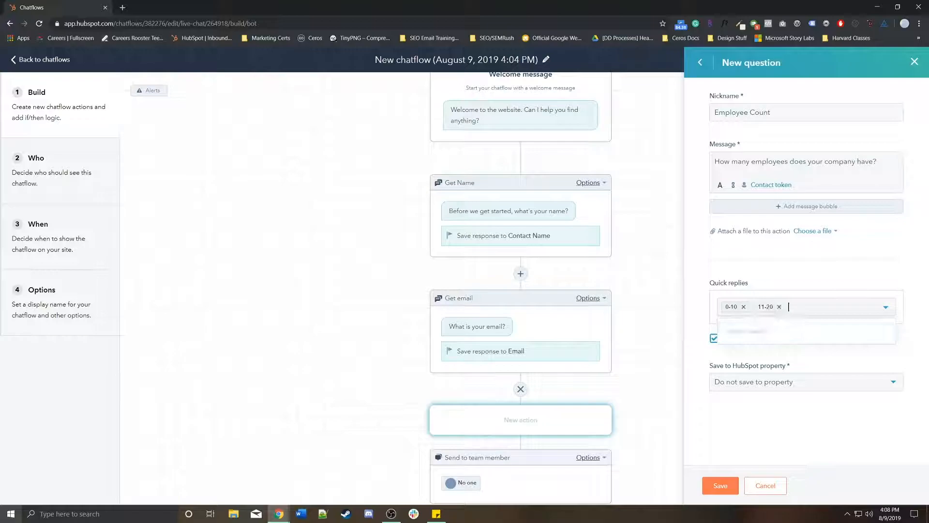
pyautogui.write('21-100')
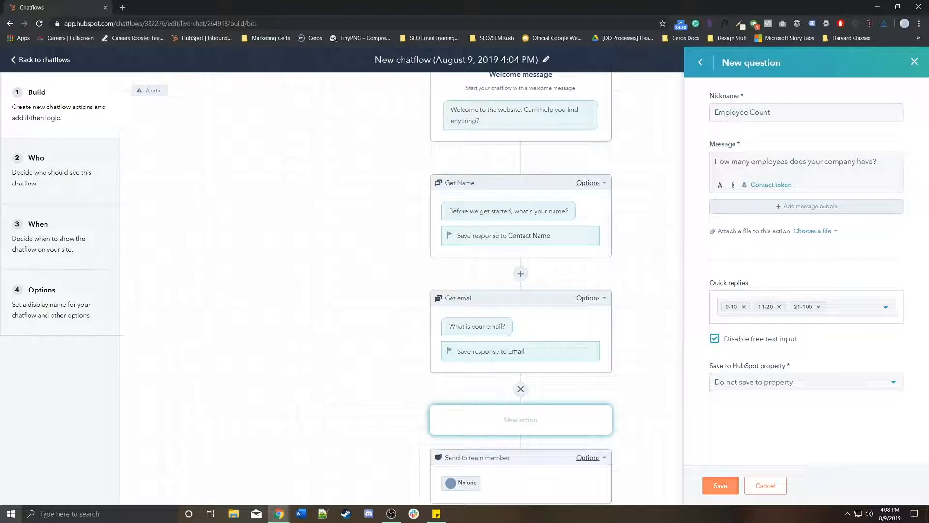
pyautogui.click(719, 485)
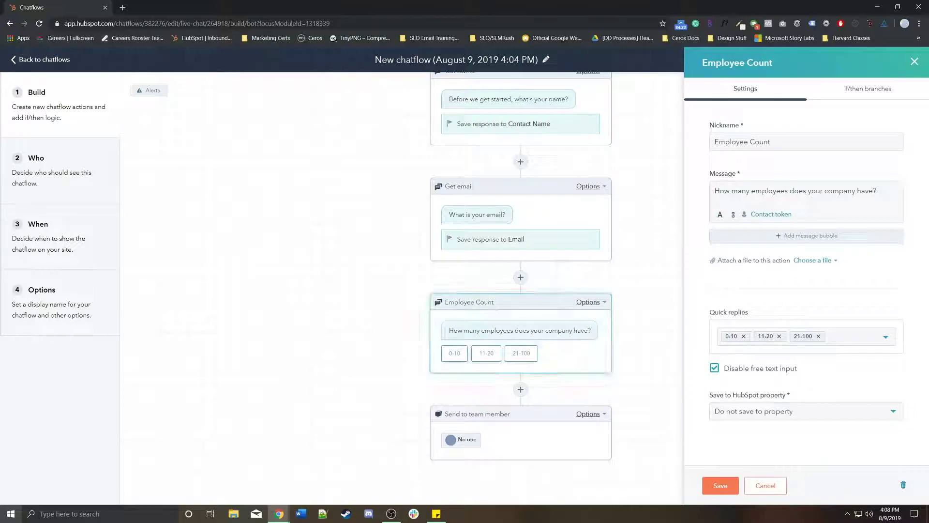
# Step: Add an if/then branch on Employee Count matching the 0-10 answer and routing it to a new action
pyautogui.click(867, 88)
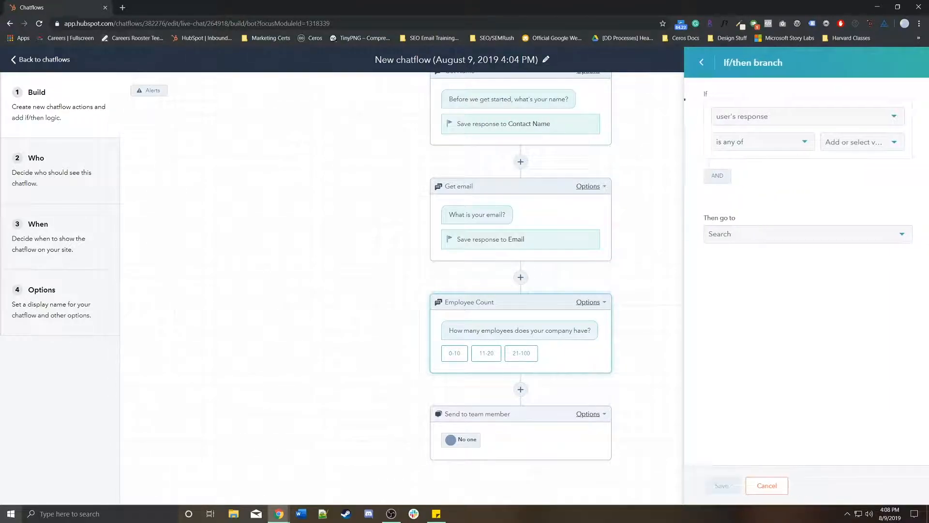
pyautogui.click(806, 116)
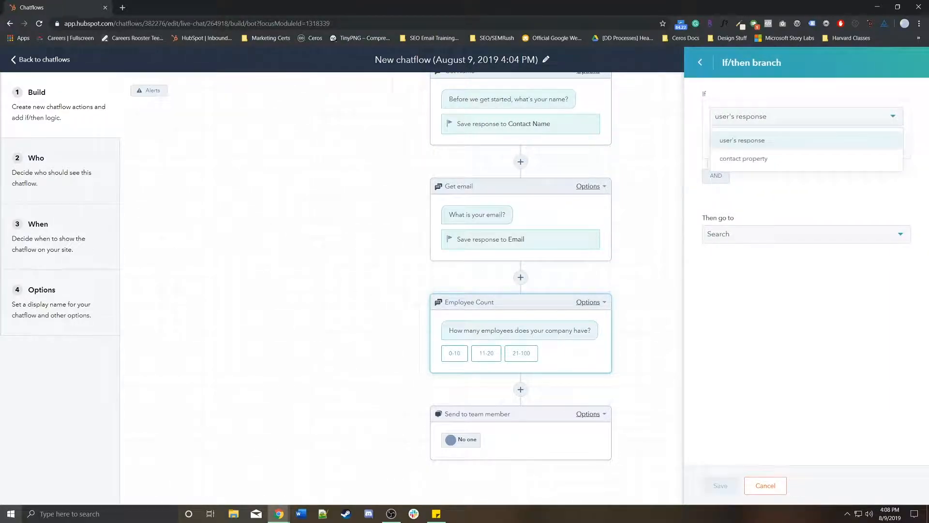
pyautogui.click(741, 140)
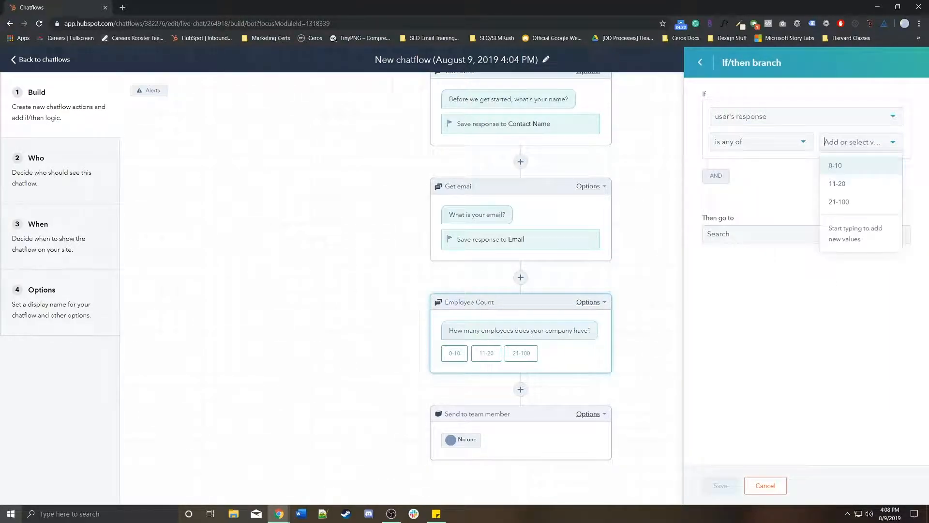
pyautogui.click(835, 166)
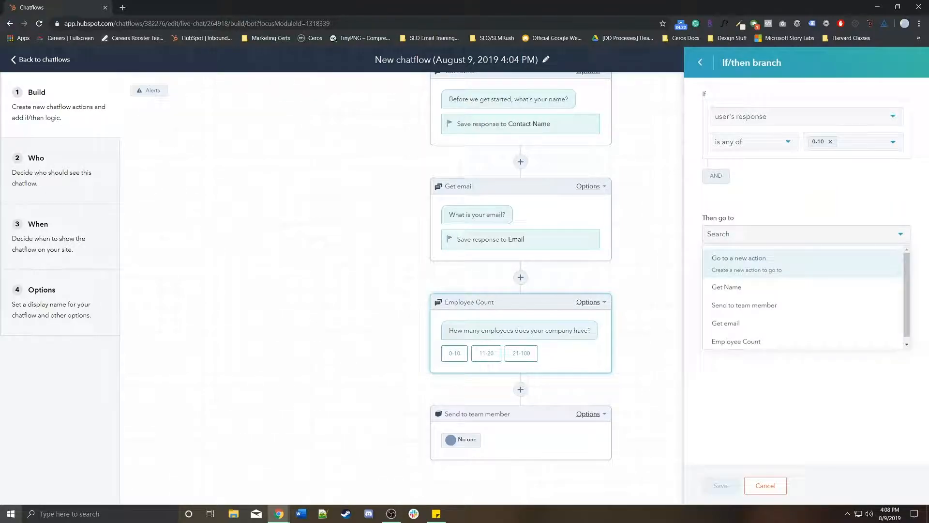
pyautogui.click(739, 257)
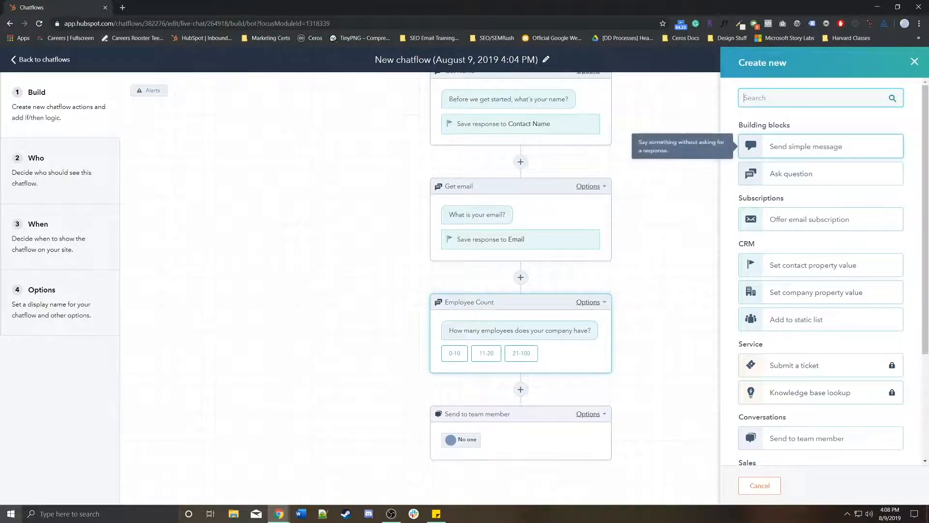
# Step: Make that action a simple message named '10 Employees' saying 'You have 10 employees!' and save it
pyautogui.click(806, 146)
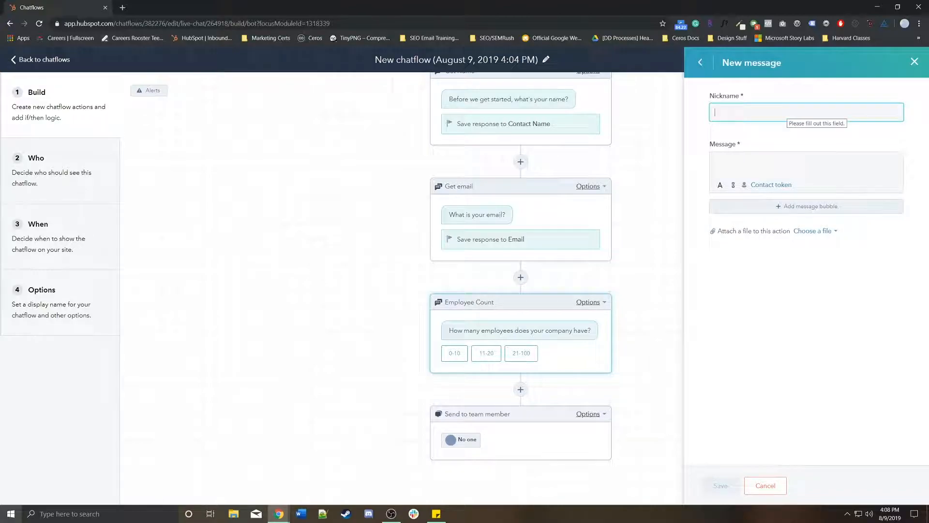
pyautogui.write('10 Employees')
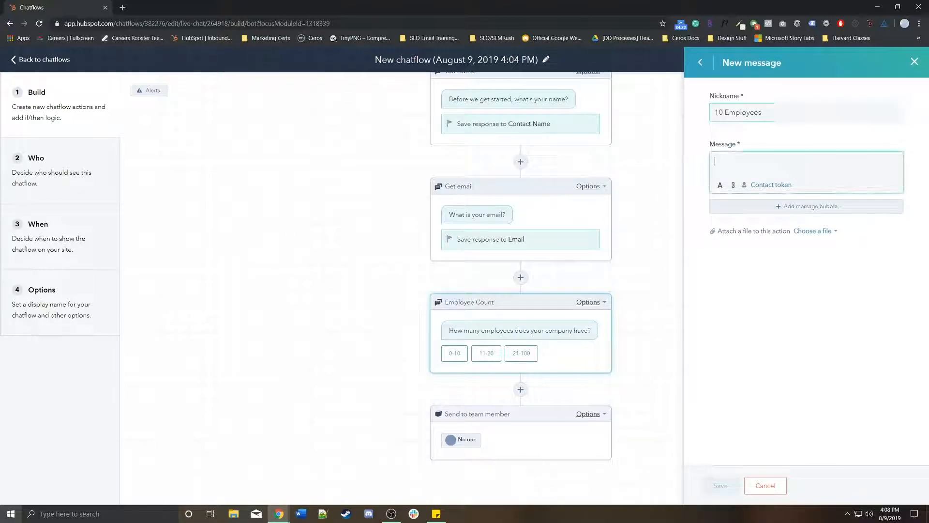
pyautogui.write('You have 1')
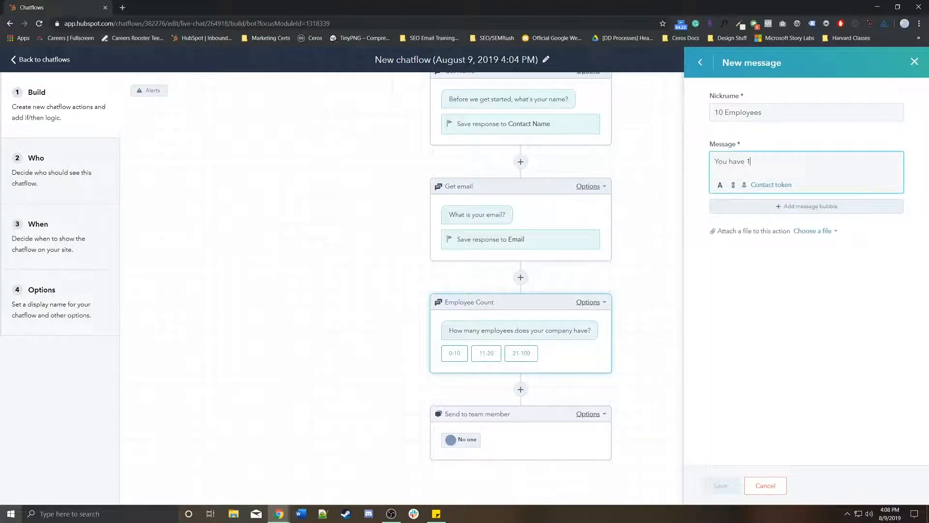
pyautogui.write('0 emploo')
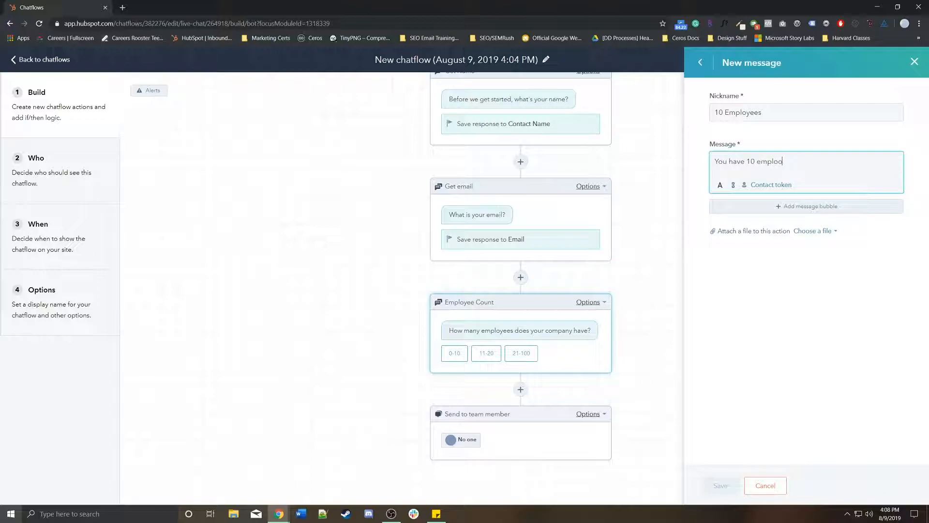
pyautogui.write('yees!')
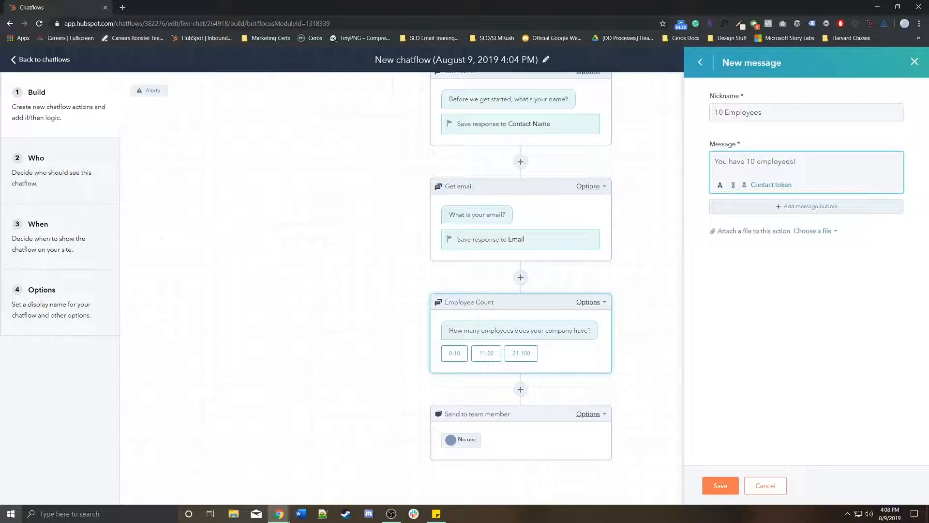
pyautogui.click(699, 62)
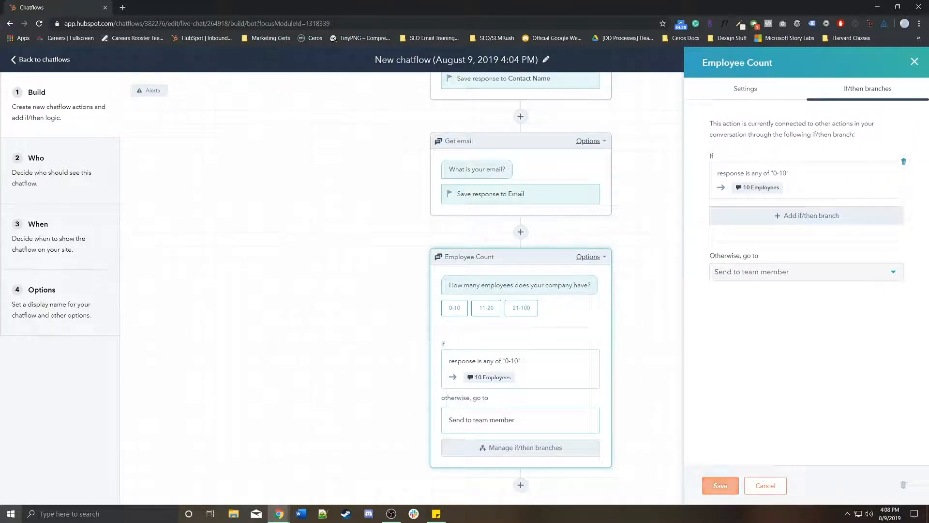
# Step: Add a second if/then branch matching 11-20 that goes to a new simple message
pyautogui.click(745, 88)
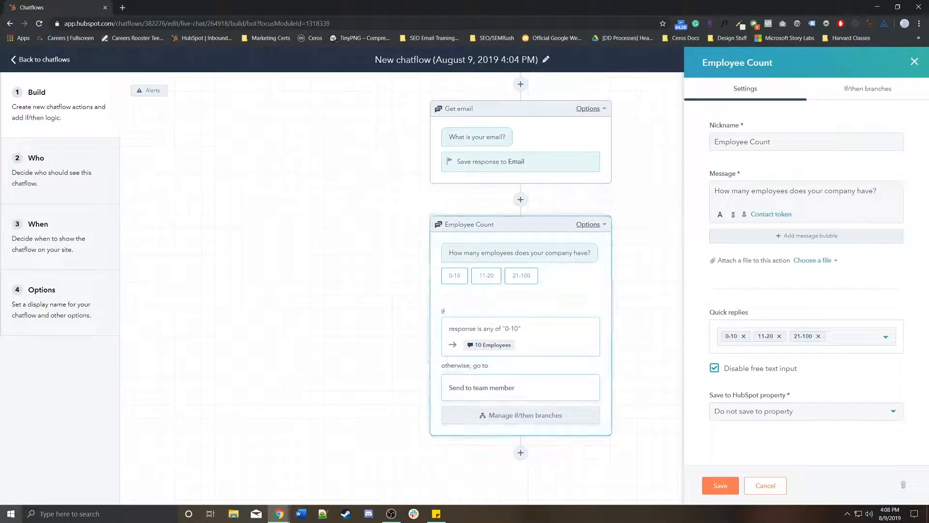
pyautogui.click(867, 88)
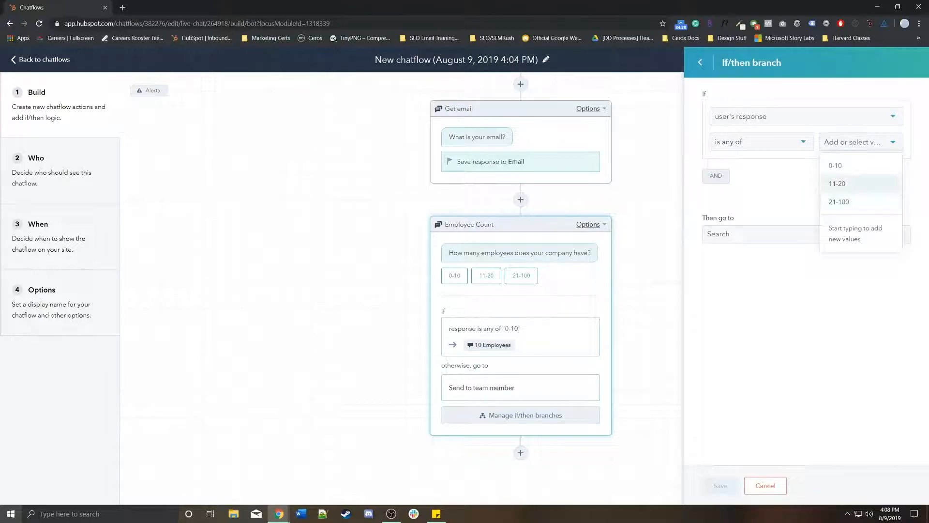
pyautogui.click(837, 183)
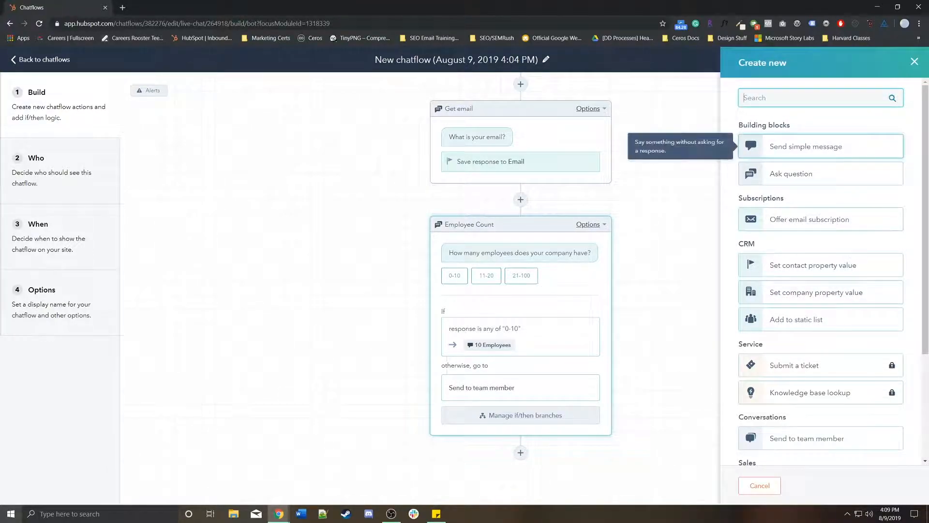
pyautogui.click(806, 146)
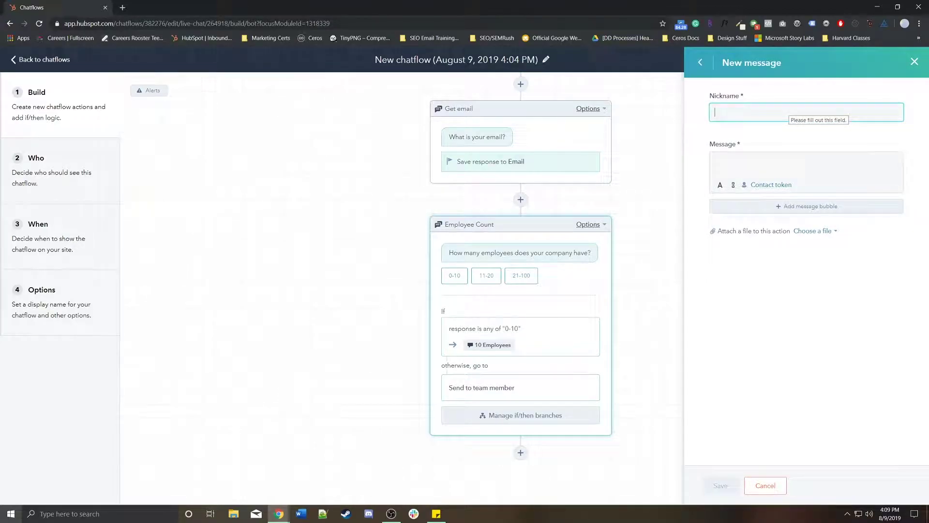
# Step: Name it 'More Employees' with text 'You have more than 10 employees!' and save the branches
pyautogui.write('More Em')
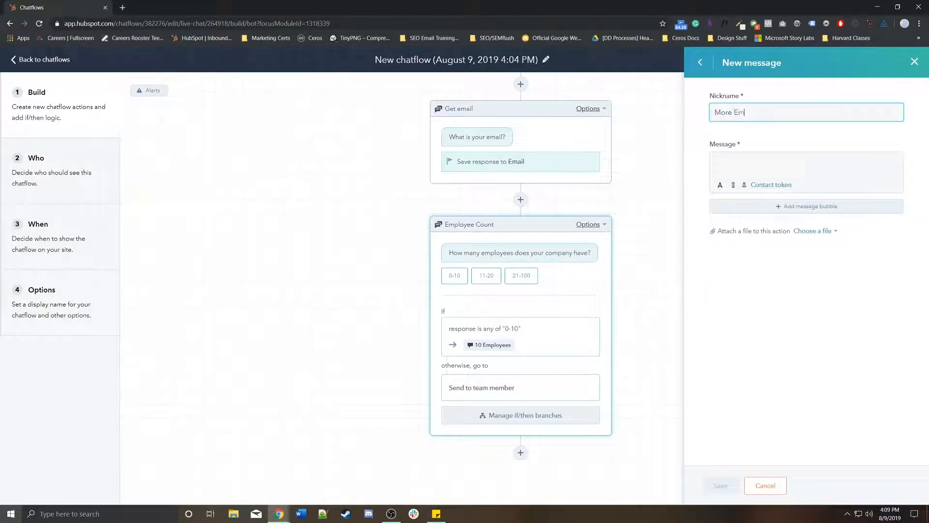
pyautogui.click(806, 172)
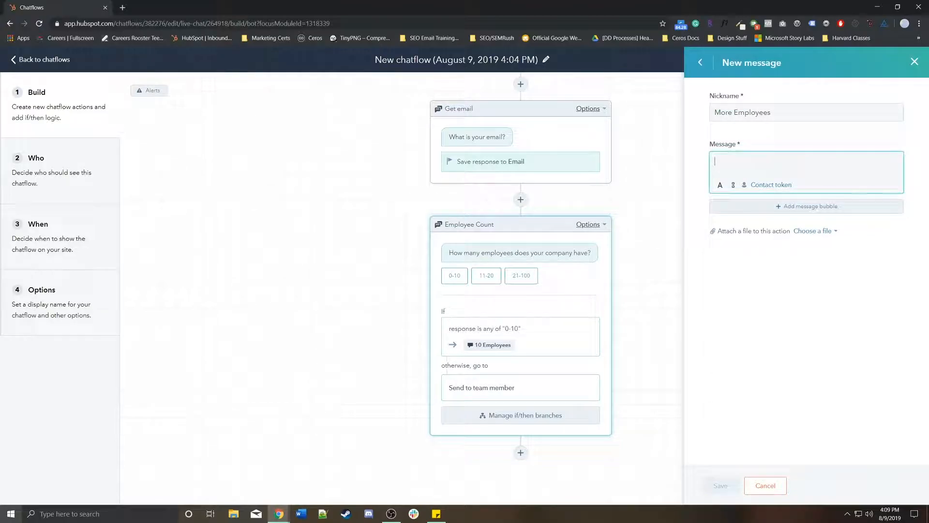
pyautogui.write('You have more')
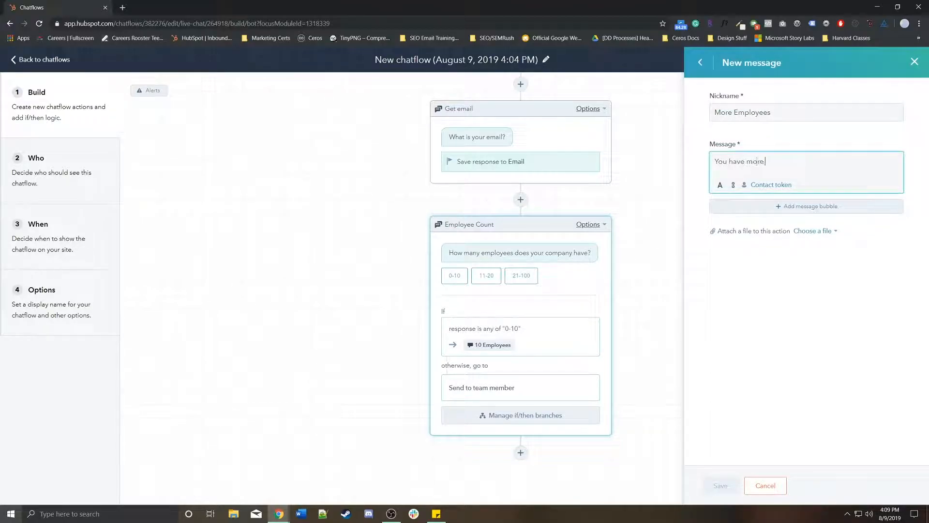
pyautogui.write('than 10 employ')
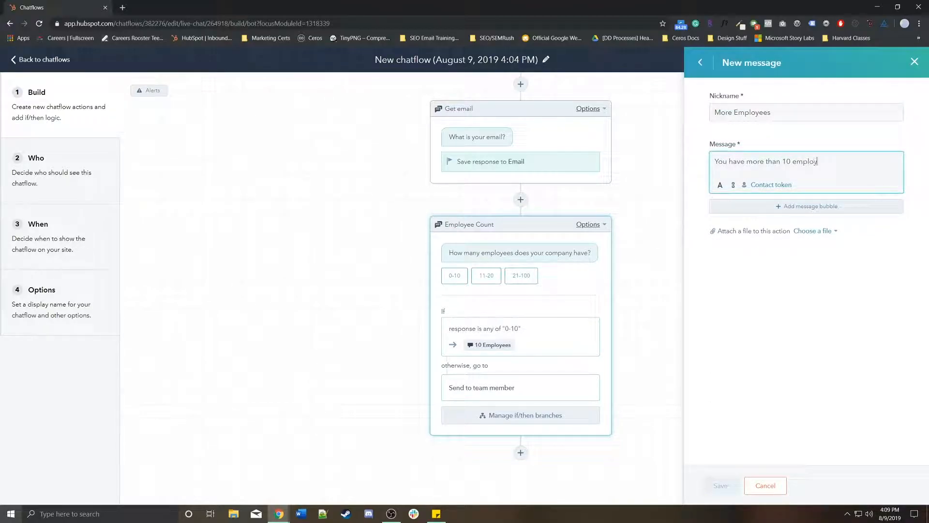
pyautogui.write('ees!')
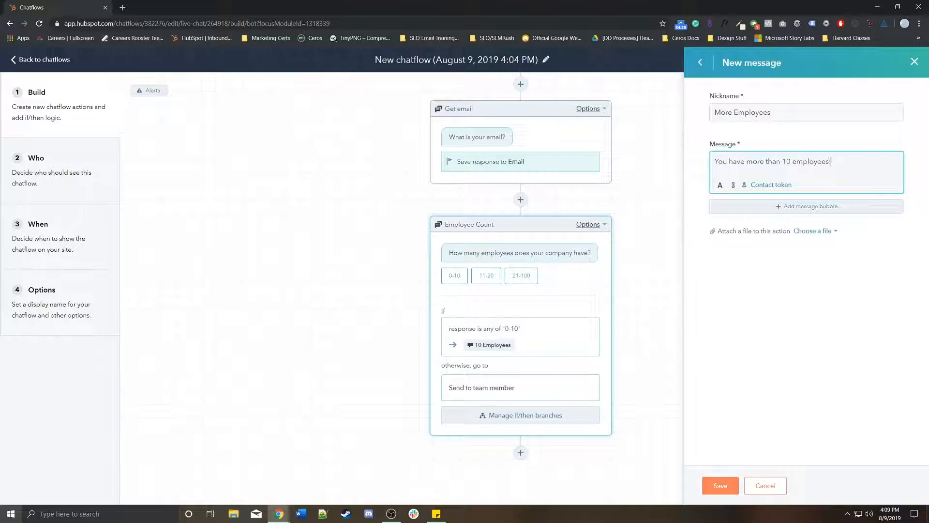
pyautogui.click(719, 485)
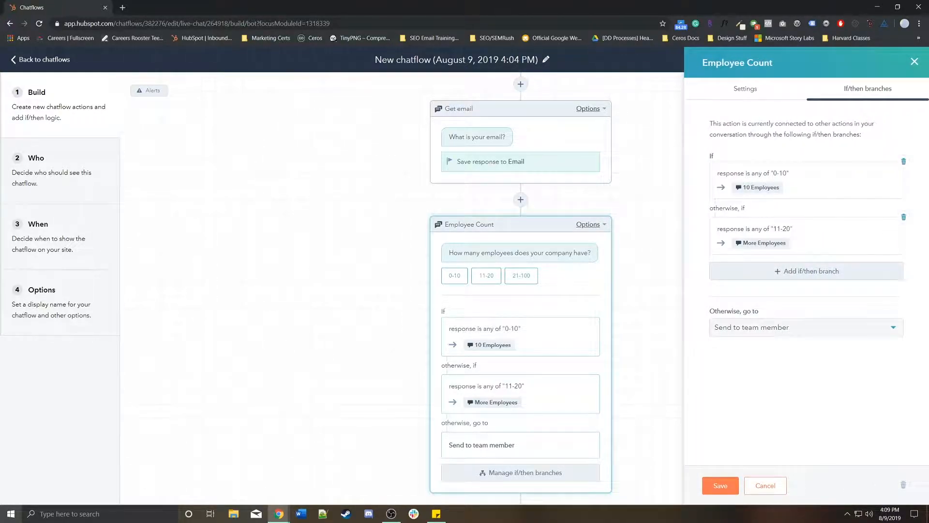
pyautogui.click(765, 484)
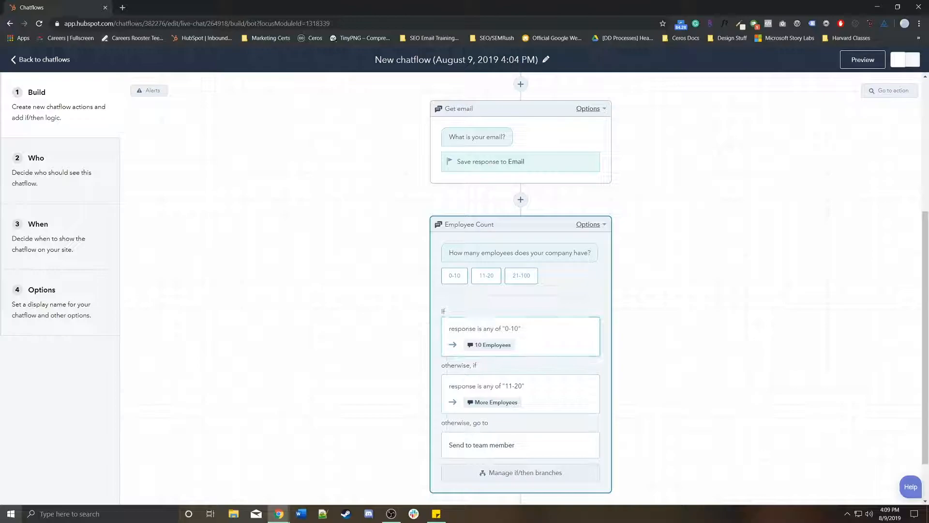
pyautogui.click(492, 345)
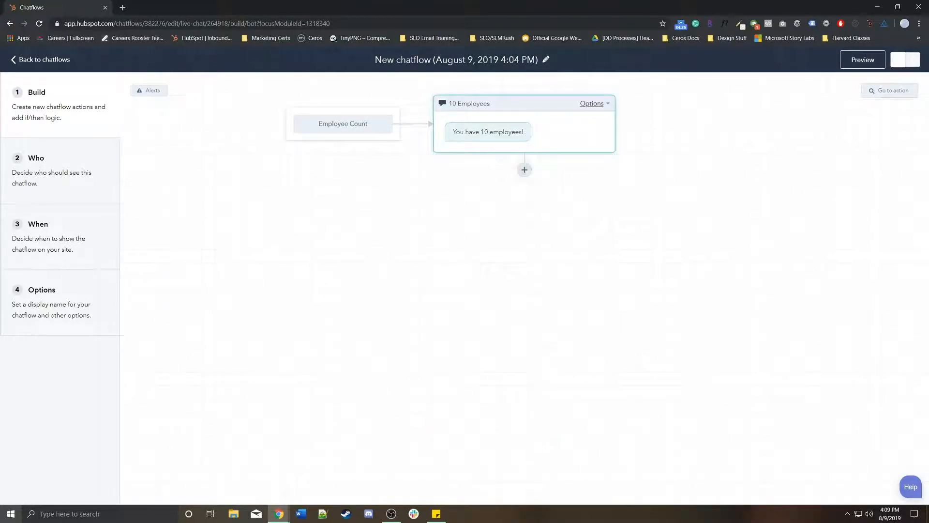
pyautogui.click(523, 169)
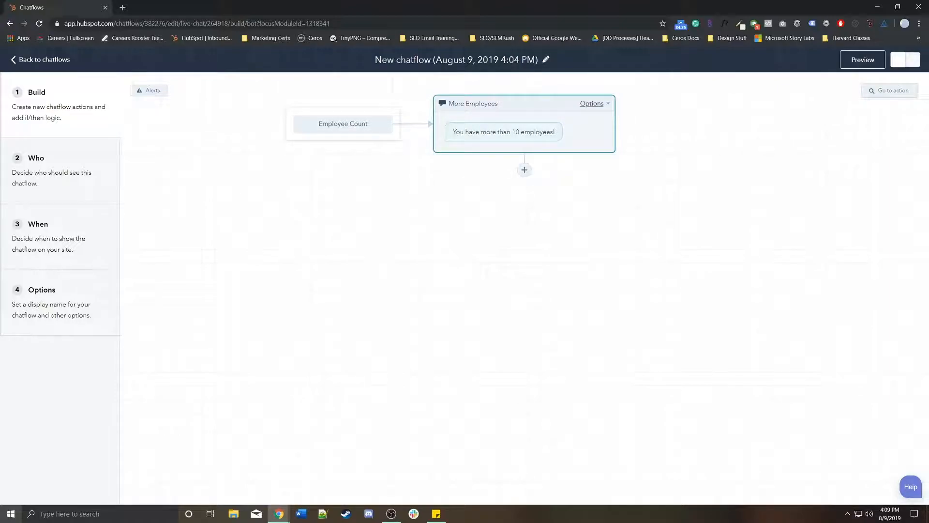
pyautogui.click(343, 122)
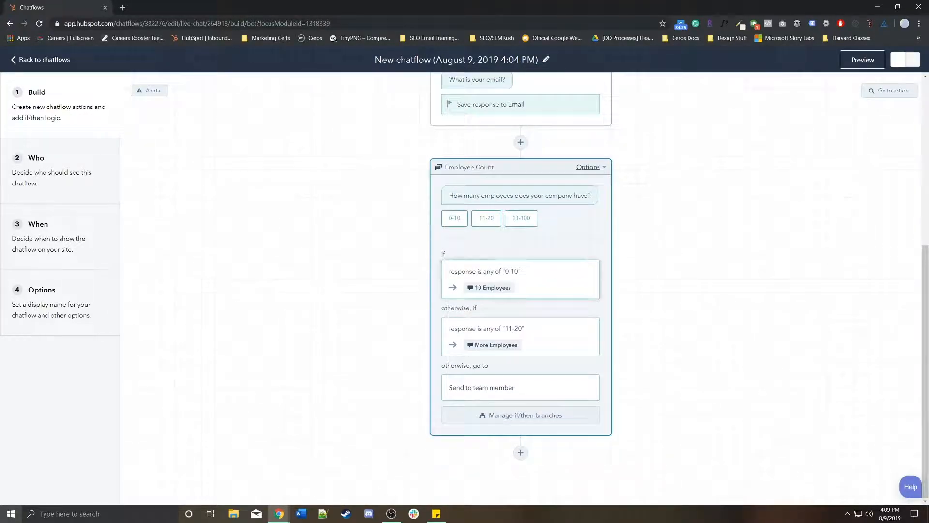
pyautogui.click(489, 288)
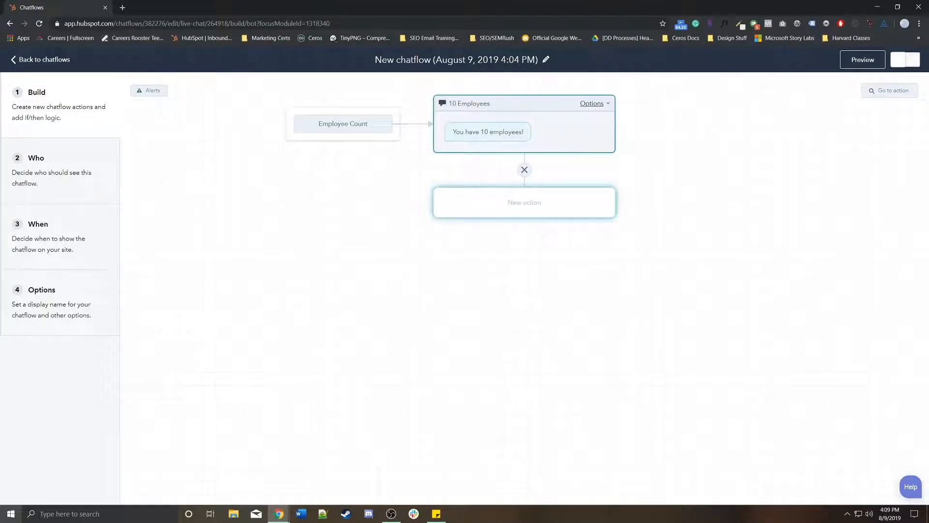
pyautogui.click(342, 123)
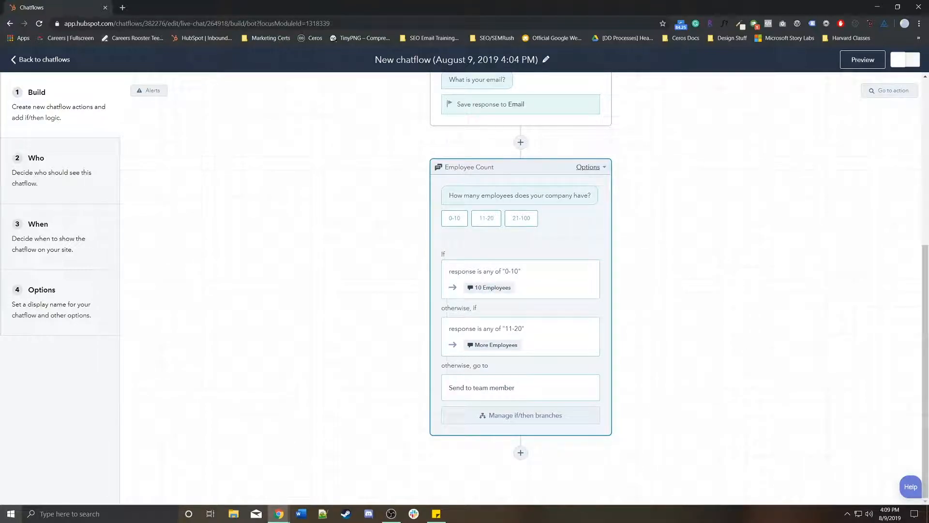
pyautogui.click(587, 166)
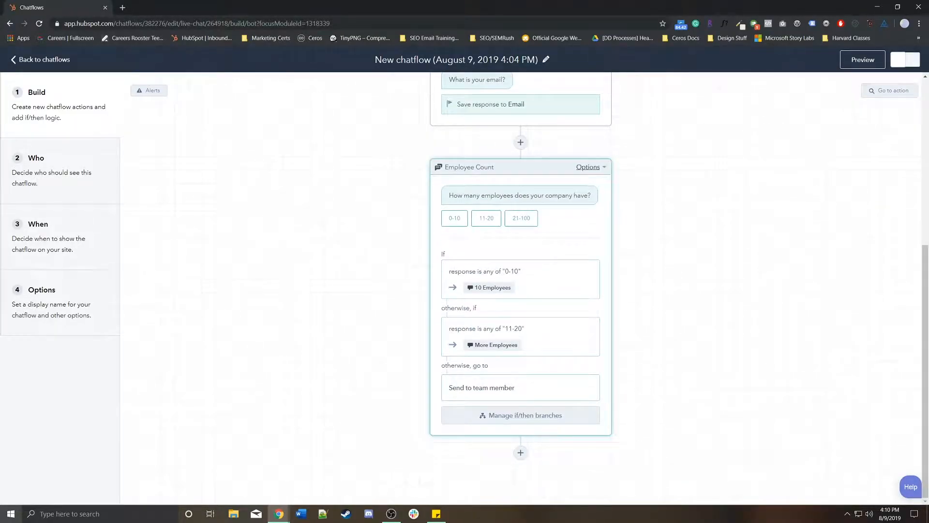
pyautogui.scroll(3)
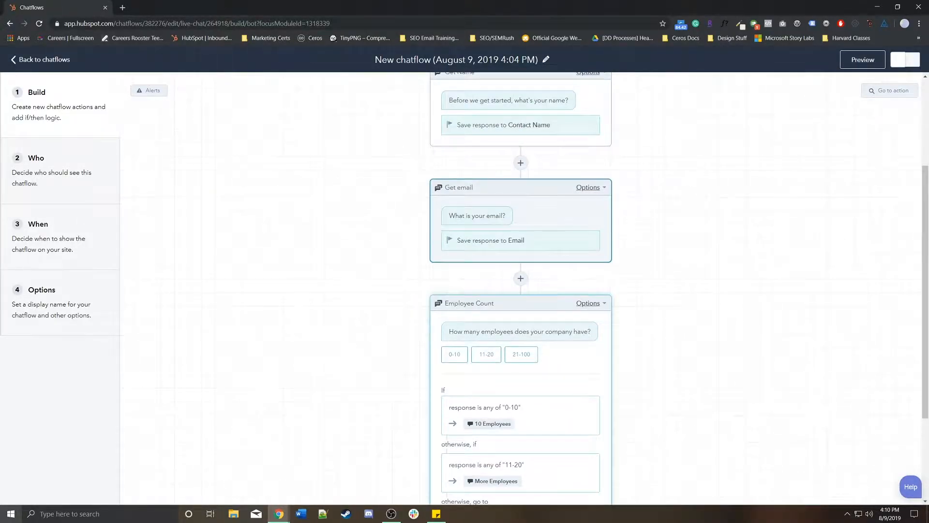
pyautogui.scroll(-3)
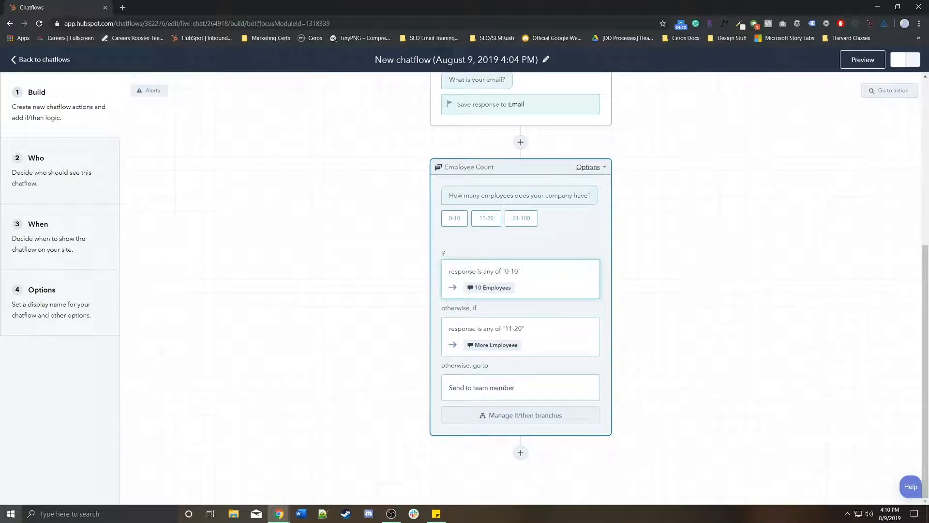
pyautogui.click(492, 288)
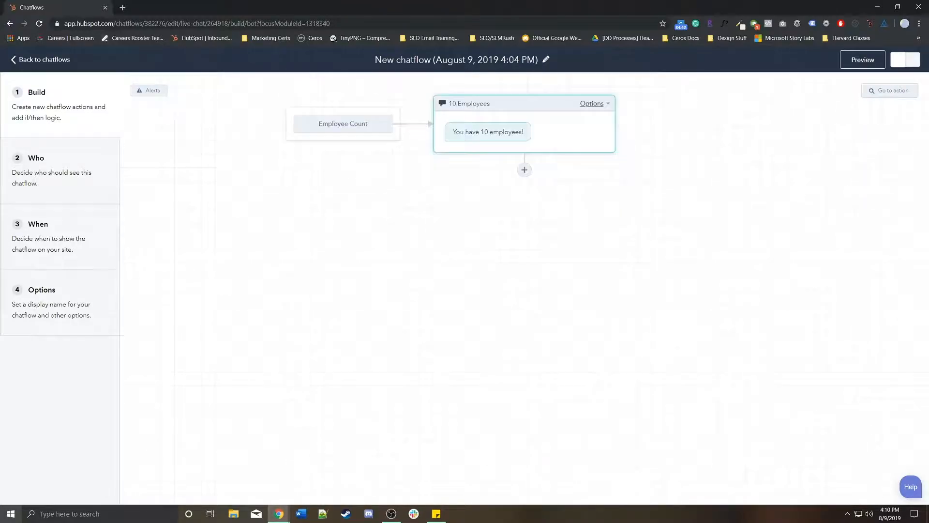
pyautogui.click(343, 123)
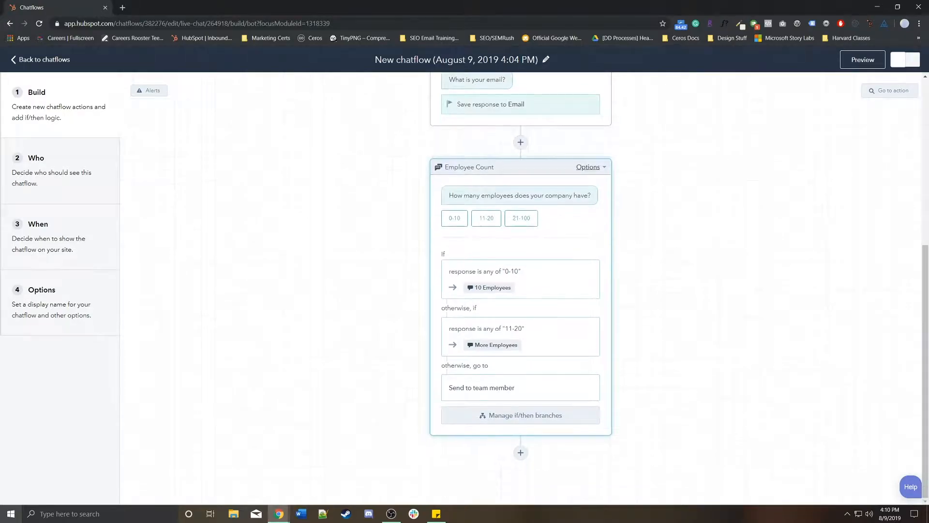
pyautogui.scroll(3)
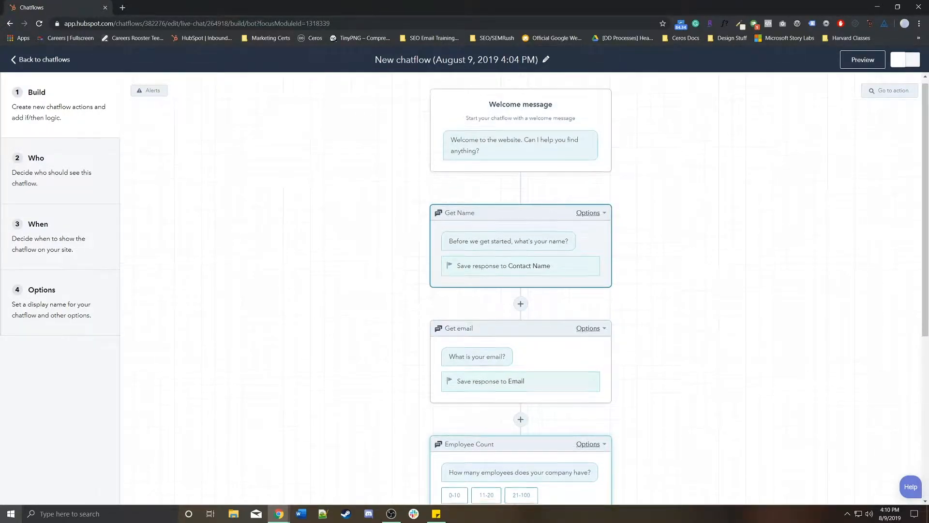
pyautogui.scroll(-3)
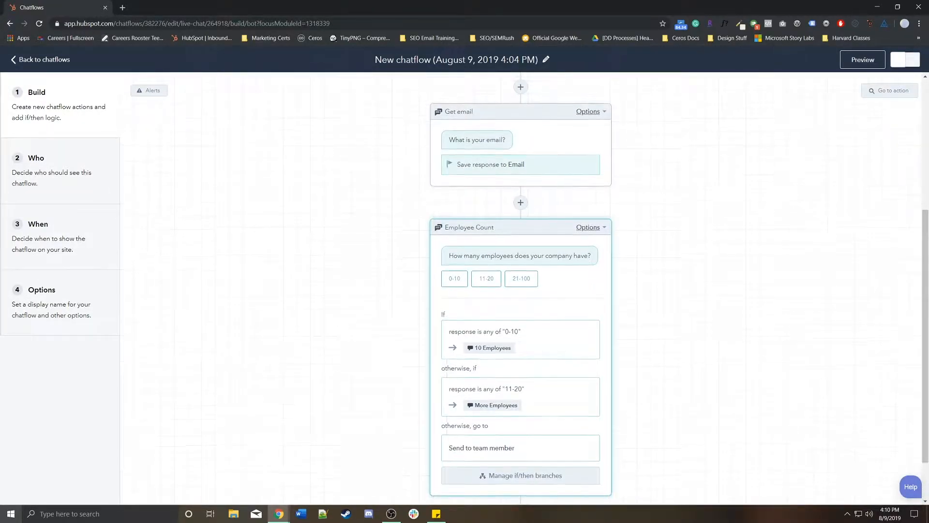
pyautogui.scroll(-3)
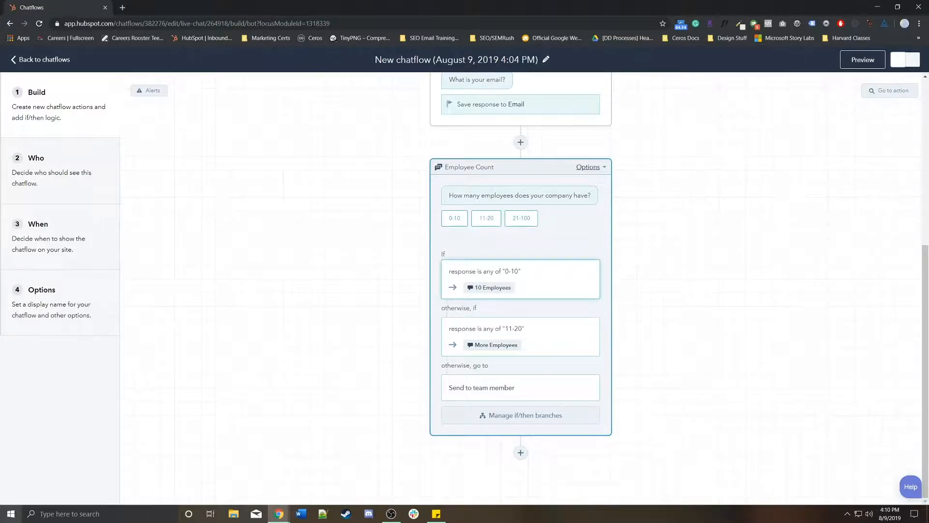
pyautogui.scroll(-3)
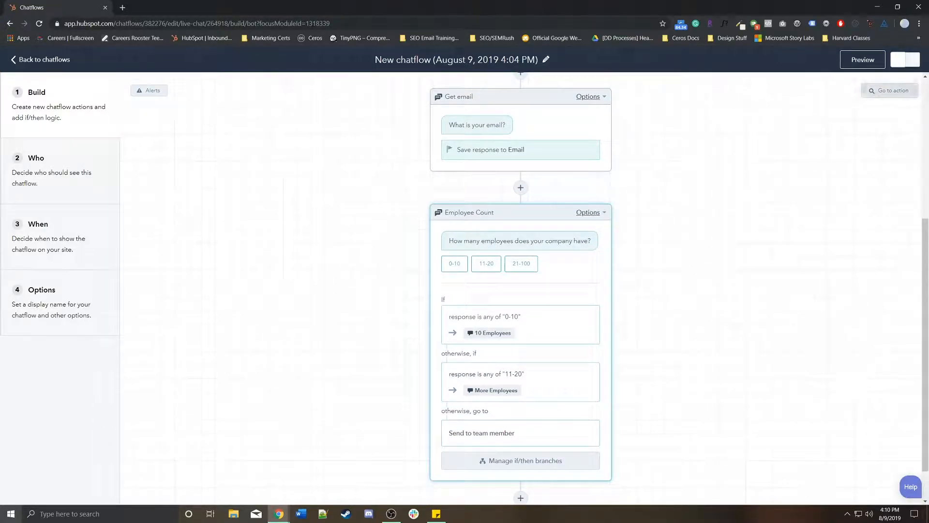
pyautogui.click(889, 90)
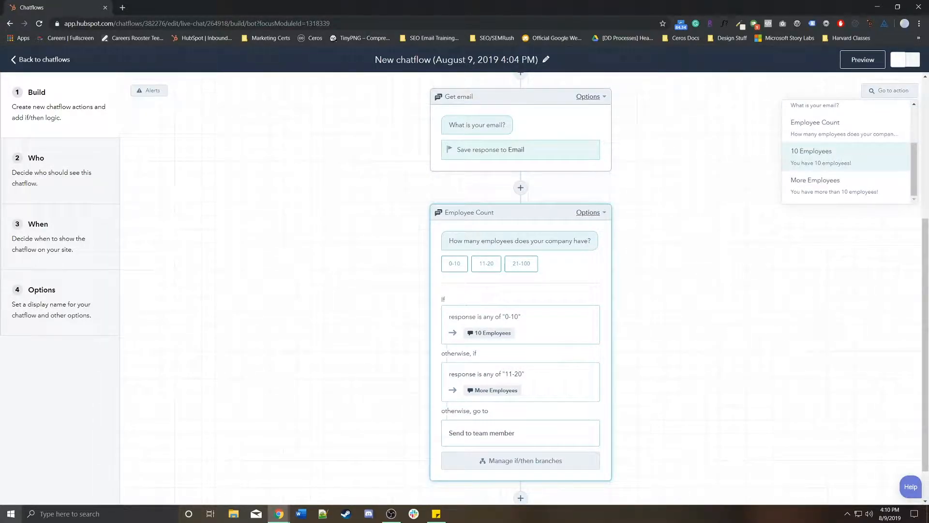
pyautogui.click(812, 154)
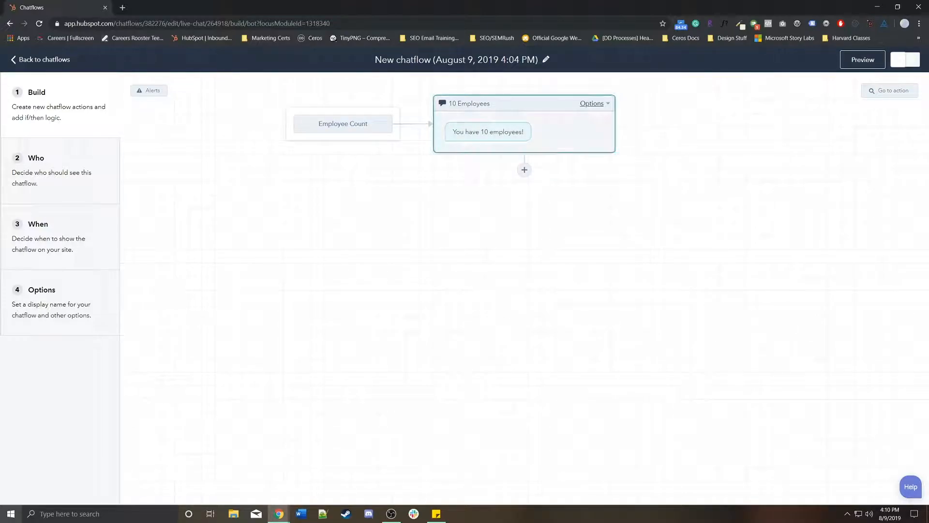
pyautogui.click(343, 122)
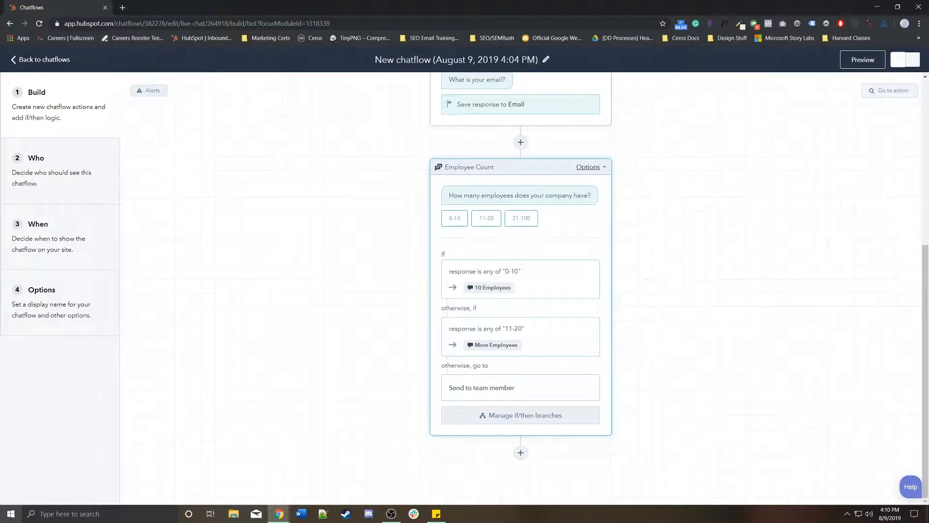
pyautogui.click(890, 90)
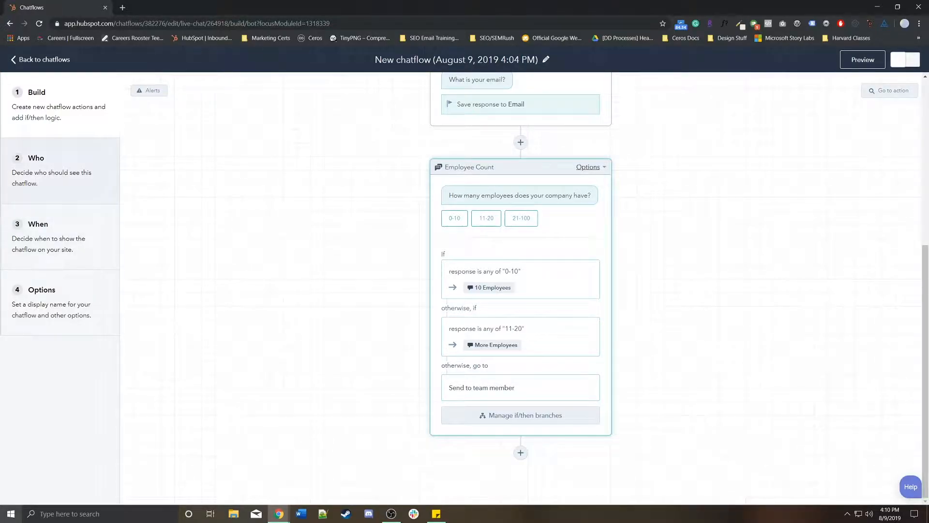
# Step: Confirm the audience is everyone under Who, then view the When display rules
pyautogui.click(36, 158)
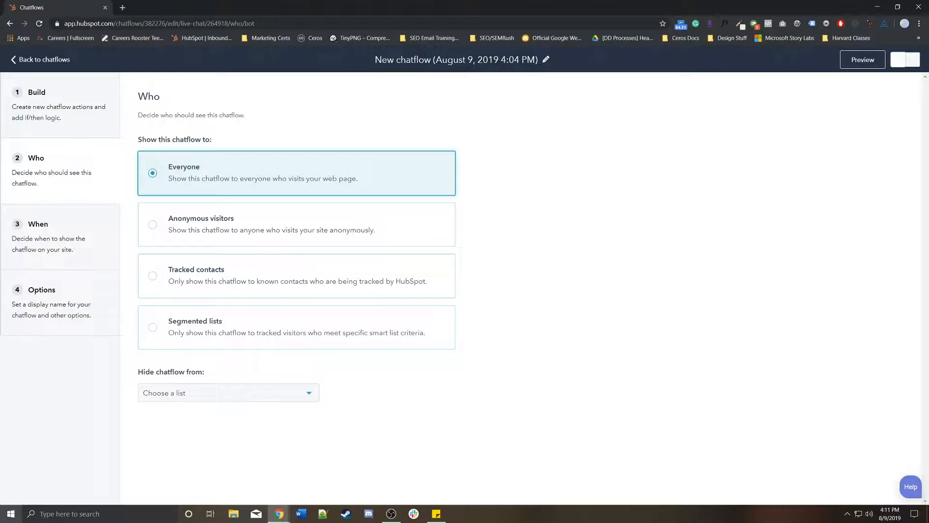
pyautogui.click(38, 223)
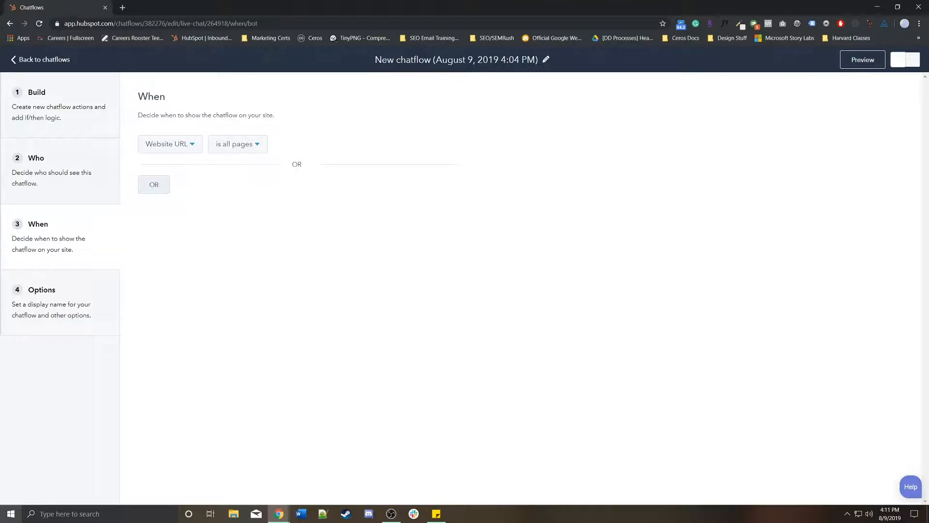
# Step: Go to the chatflow's Options step for its display settings
pyautogui.click(42, 289)
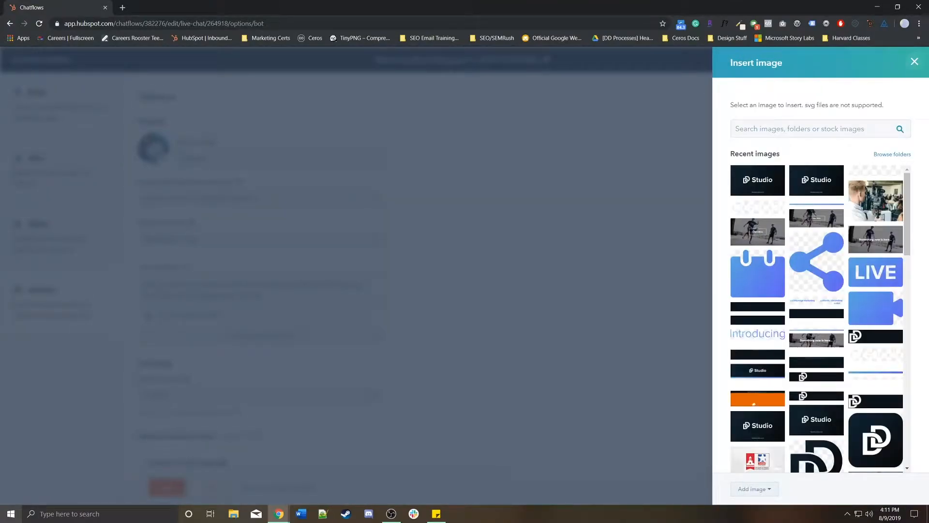
# Step: Choose a bot photo, set the chat heading to 'DD Bot' and review the typing delay choices
pyautogui.click(914, 60)
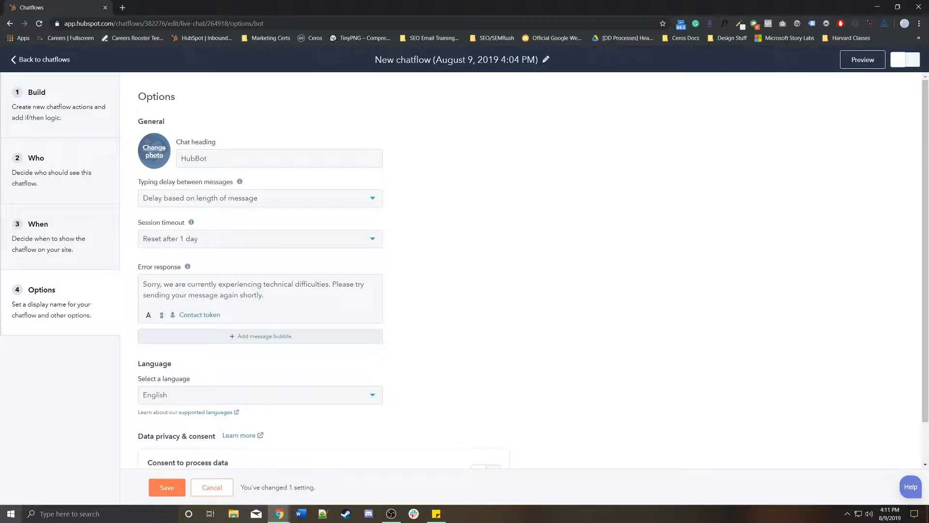
pyautogui.tripleClick(278, 158)
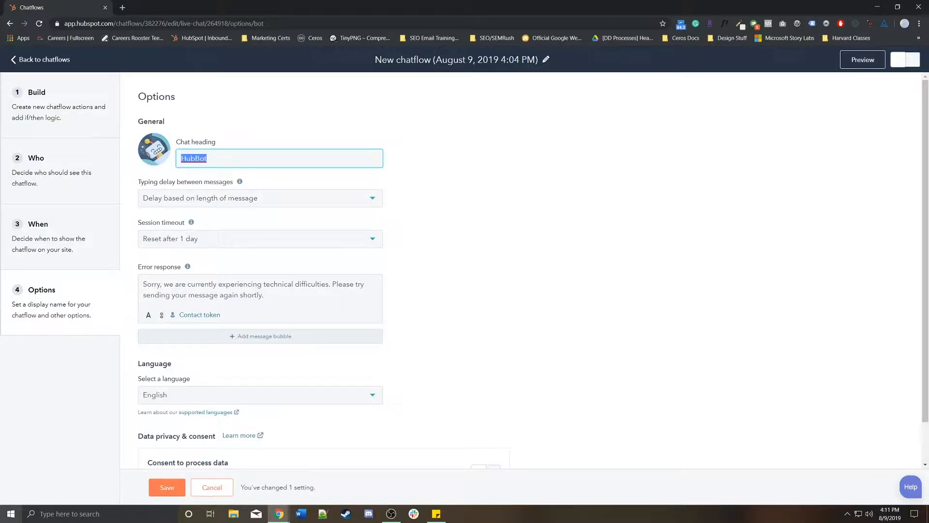
pyautogui.write('DD')
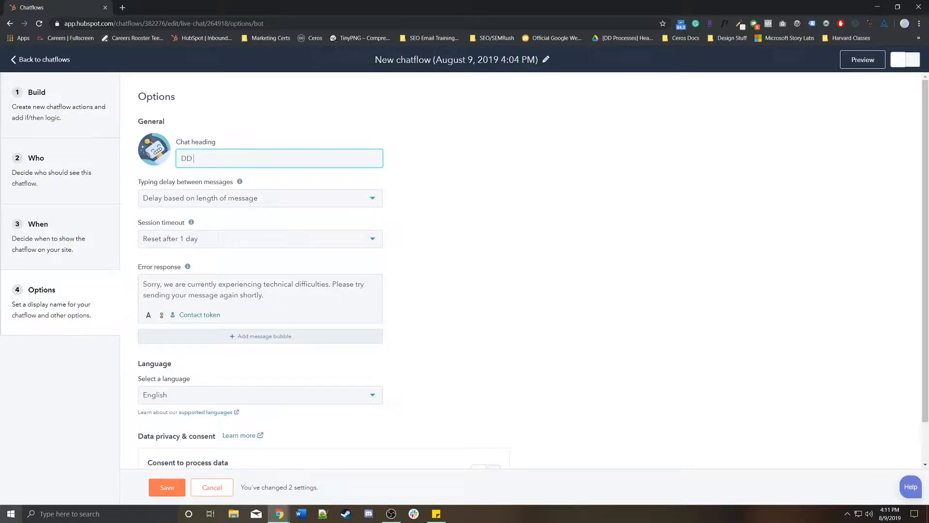
pyautogui.write('Bot')
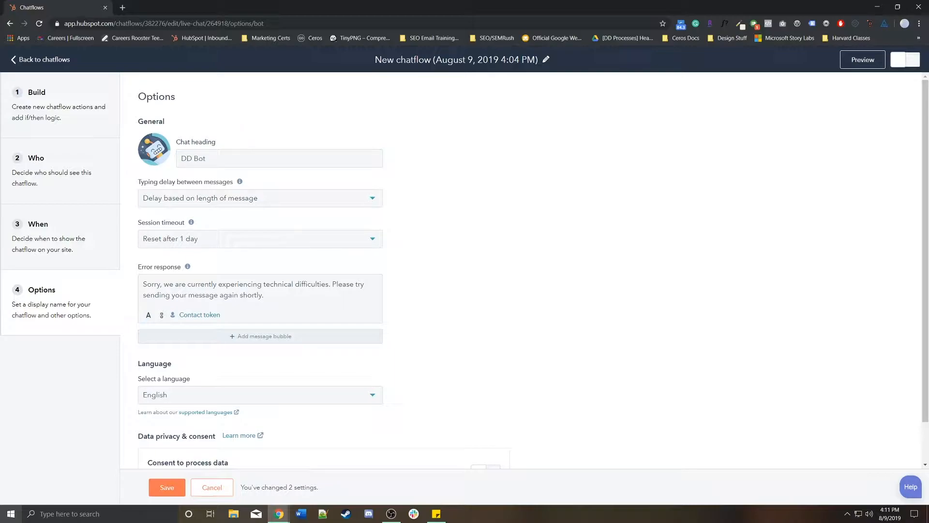
pyautogui.click(259, 198)
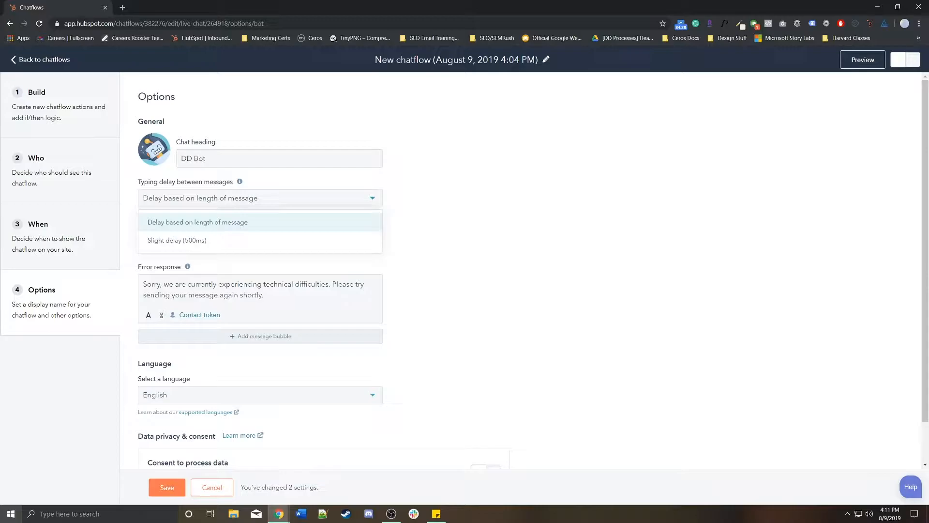
pyautogui.moveTo(176, 240)
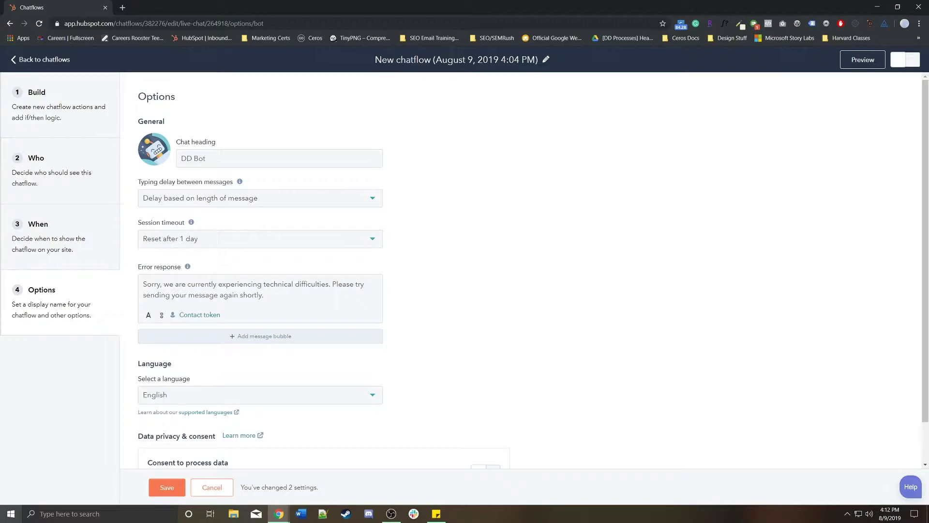
pyautogui.scroll(-3)
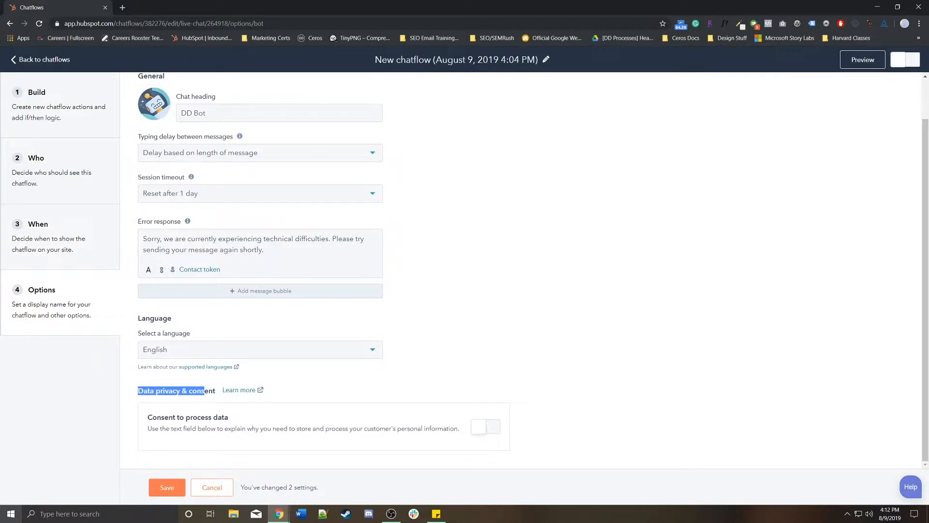
pyautogui.scroll(3)
pyautogui.write('DD bot Test')
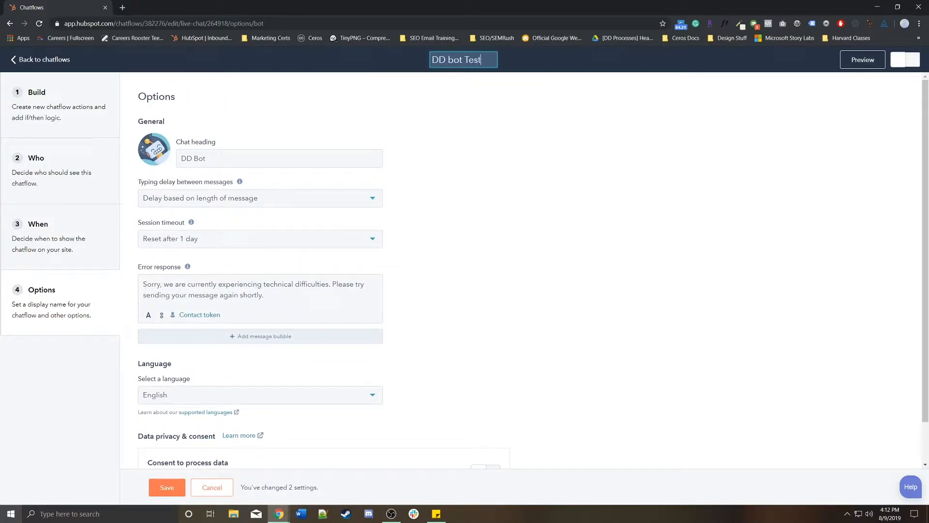
# Step: Return to the Build steps and launch the live preview of the conversation
pyautogui.click(166, 486)
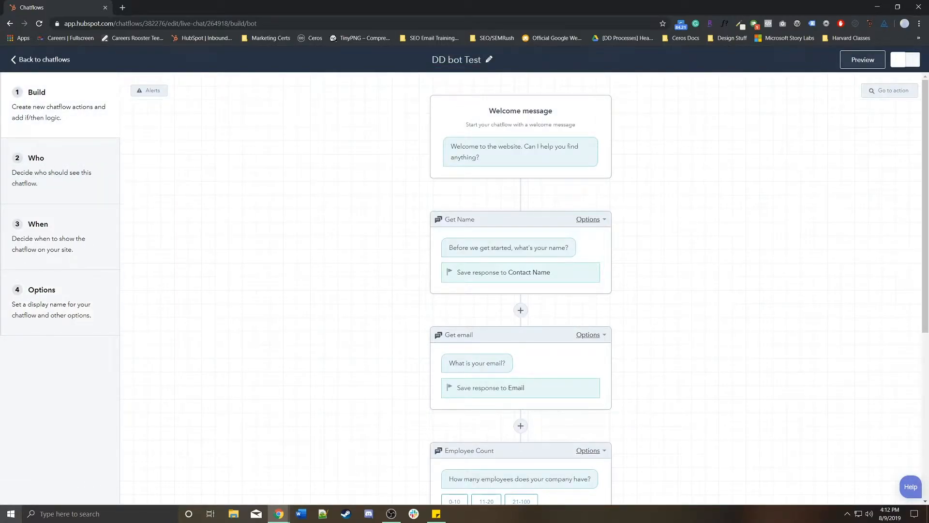
pyautogui.click(862, 59)
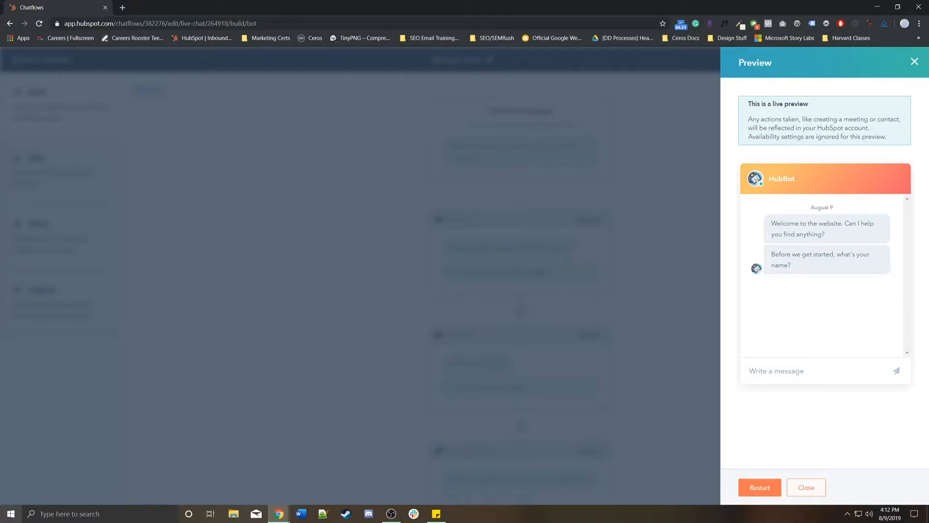
# Step: Leave the preview, cancel the Get email settings, then preview once more and close it
pyautogui.click(804, 487)
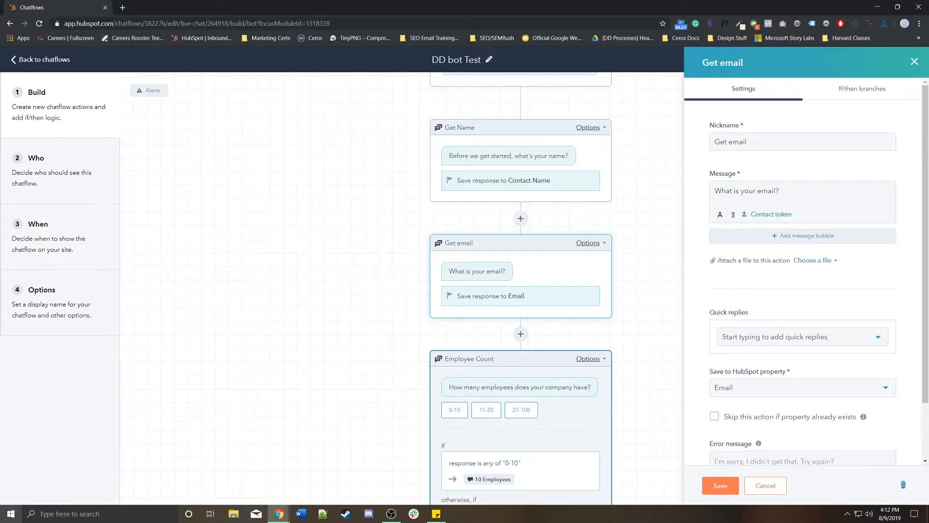
pyautogui.click(764, 485)
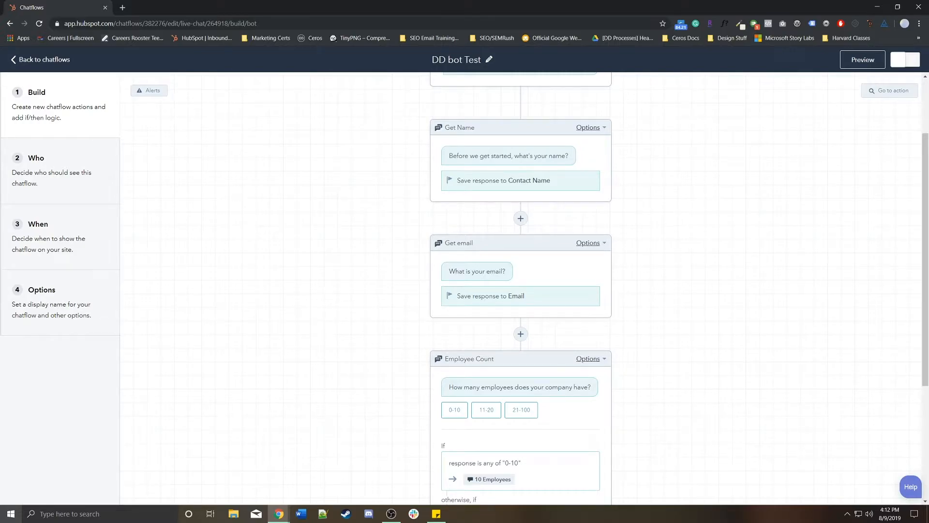
pyautogui.click(861, 59)
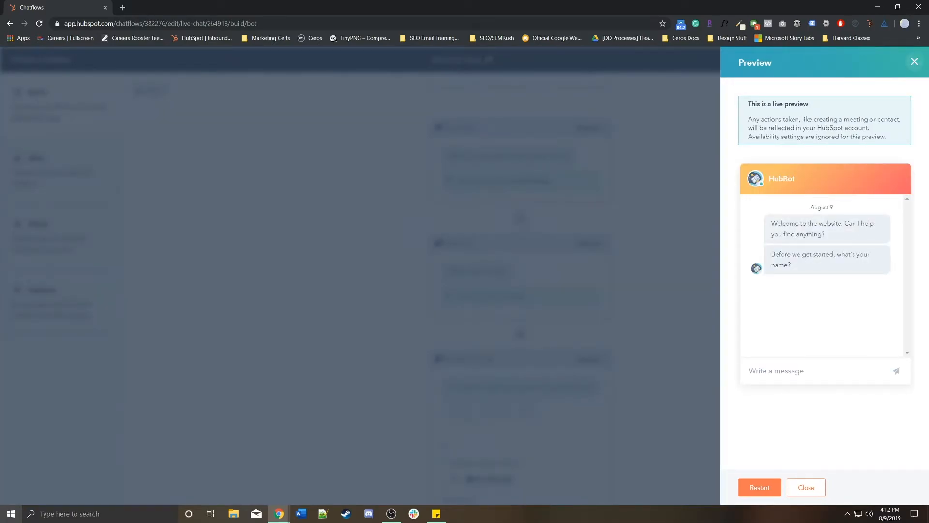
pyautogui.click(804, 487)
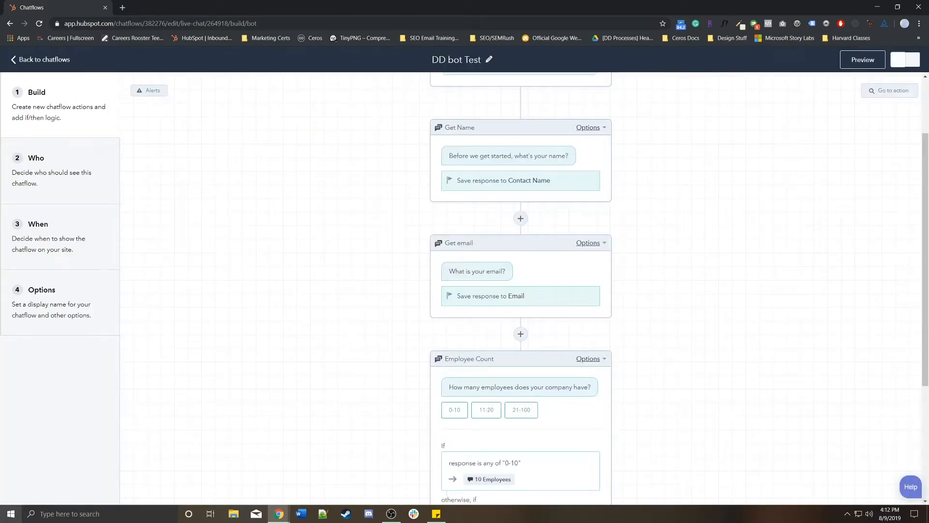
# Step: Check the When targeting settings and return to the chatflow's Build view
pyautogui.click(508, 155)
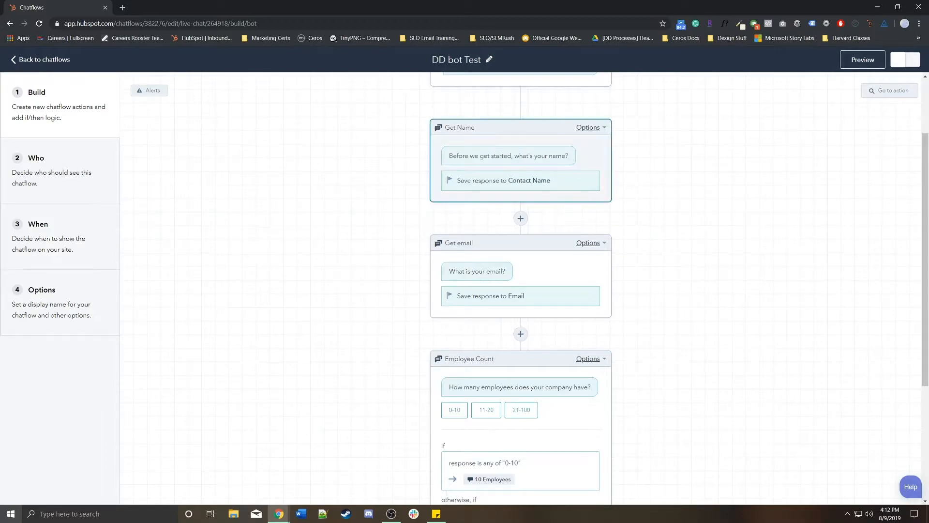
pyautogui.click(38, 224)
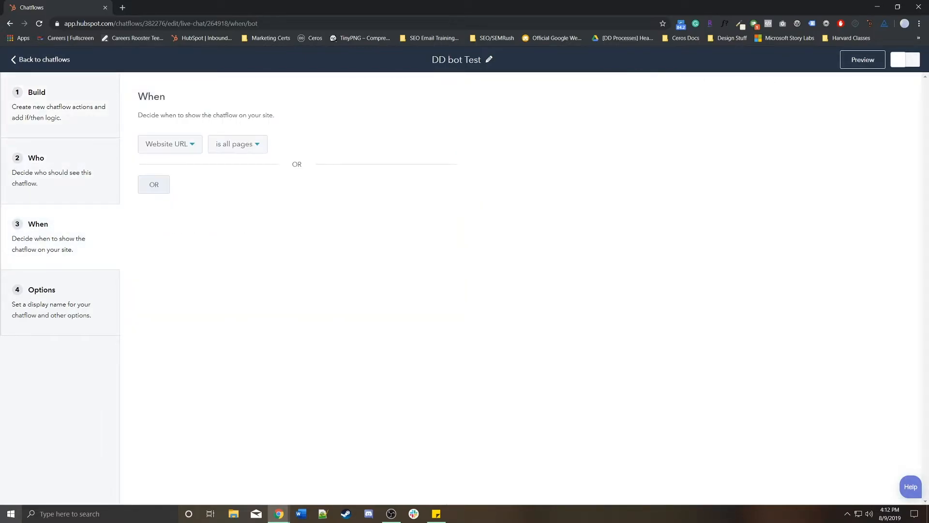
pyautogui.click(36, 92)
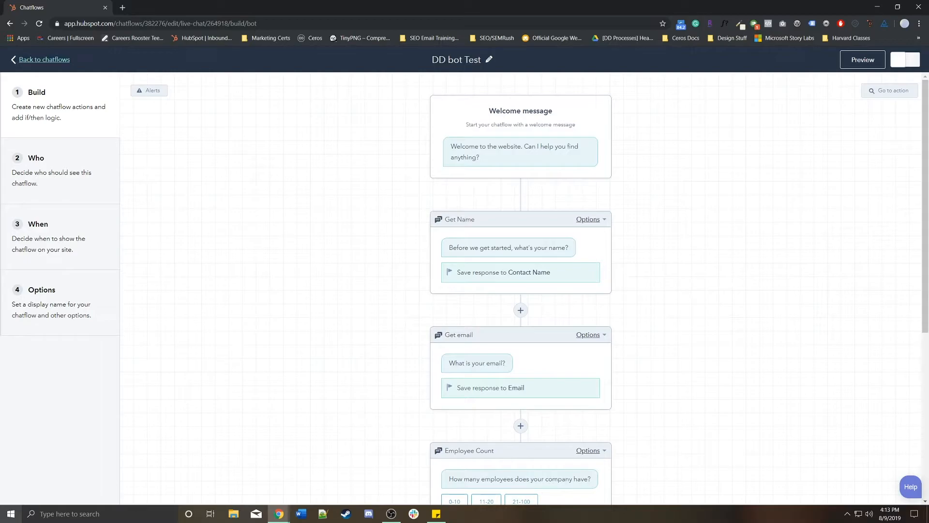
# Step: Exit to the chatflows list, go to Conversations > Inbox and view its Email section
pyautogui.click(42, 59)
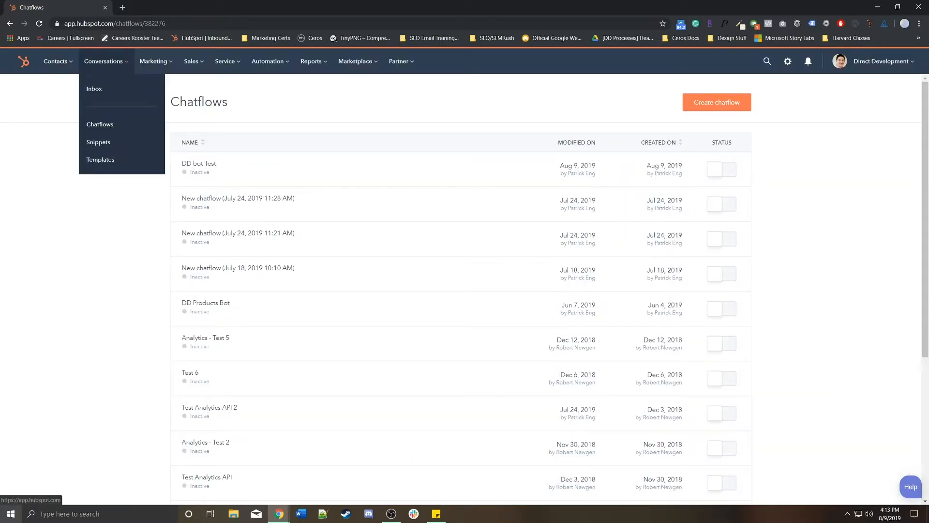
pyautogui.click(93, 89)
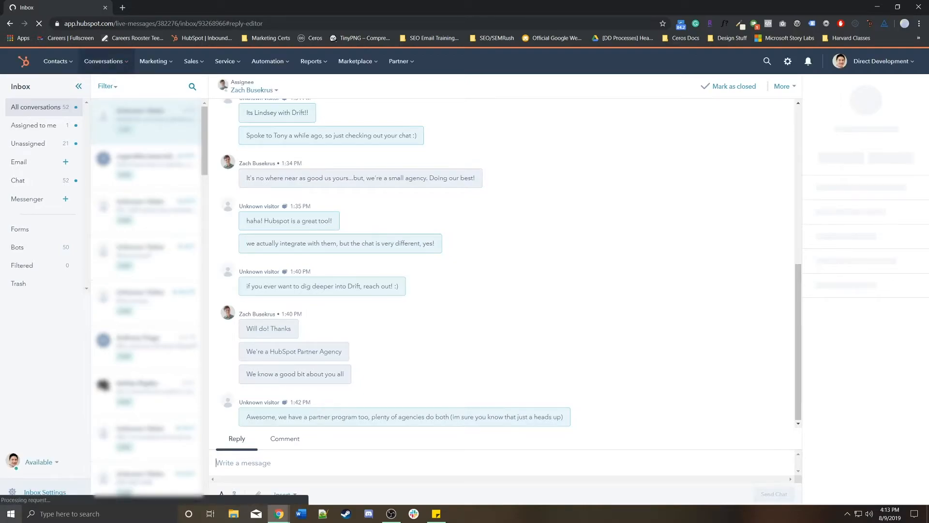
pyautogui.click(18, 162)
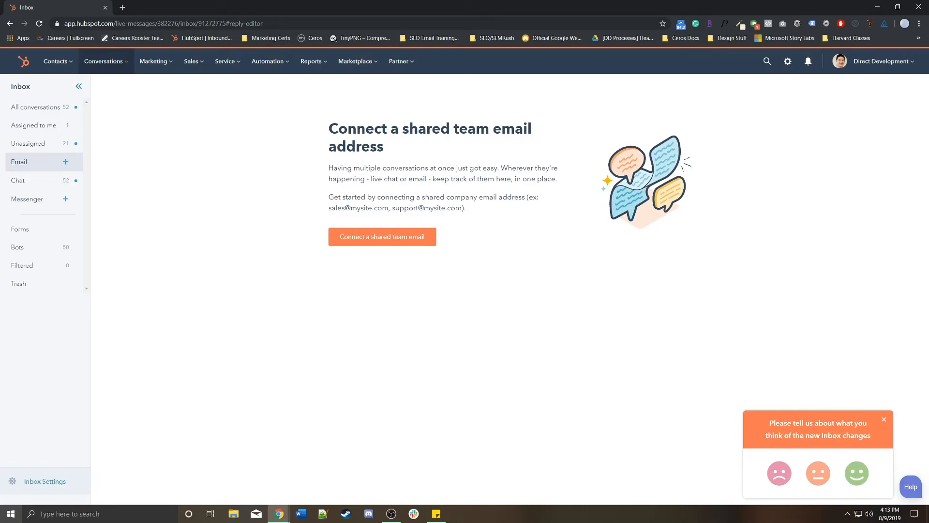
pyautogui.click(104, 61)
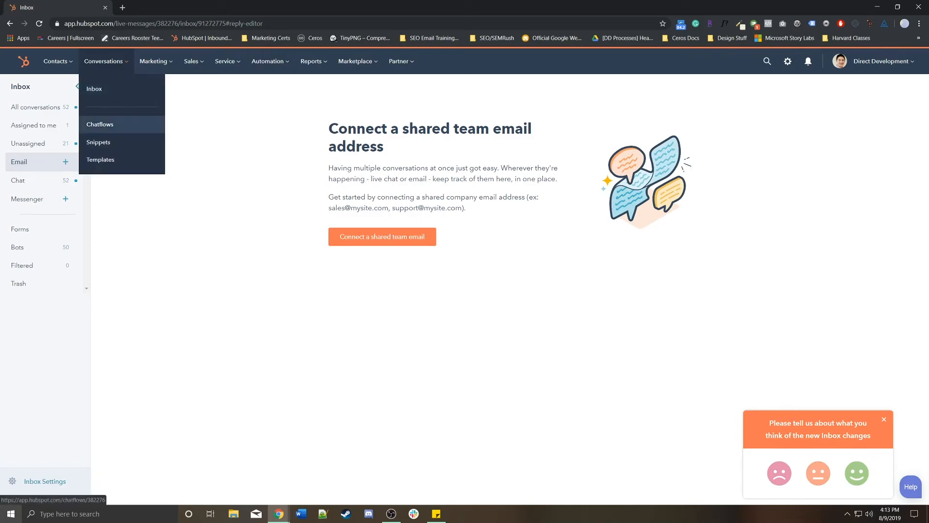